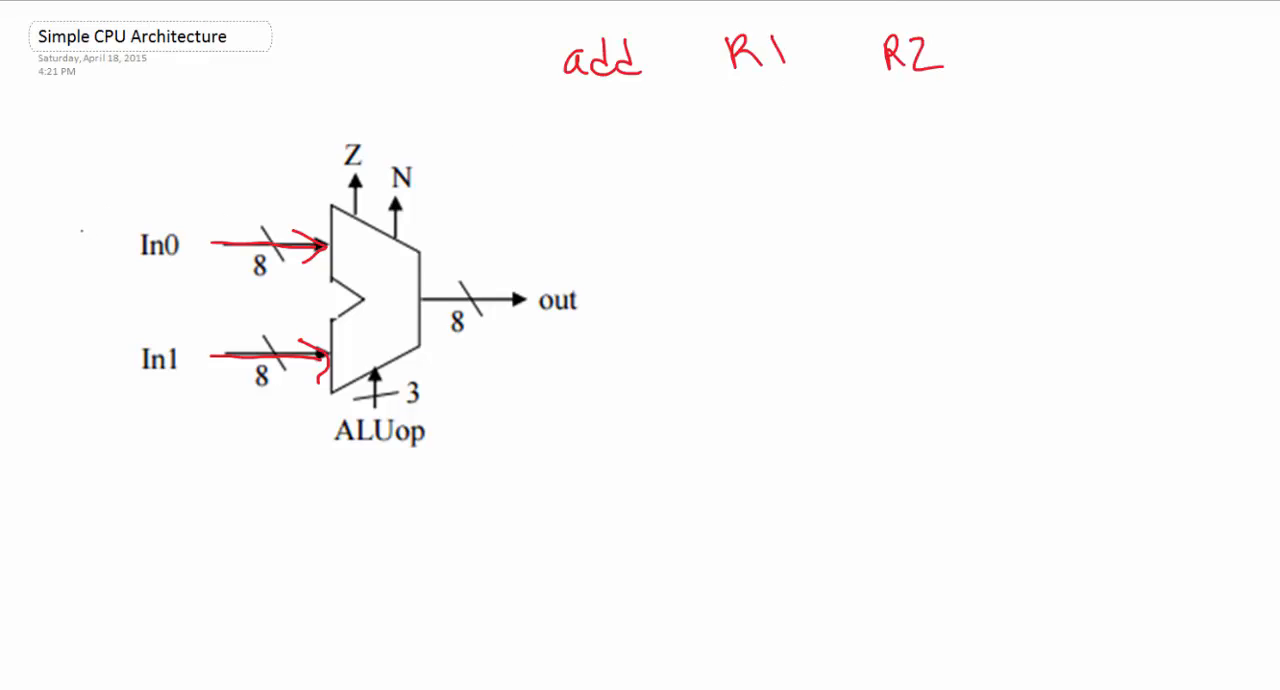
# Label ALU inputs R1 and R2, strike ALUop, add the add=000, or=010 table, and mark Z and N
pyautogui.moveTo(90, 225); pyautogui.dragTo(125, 370)
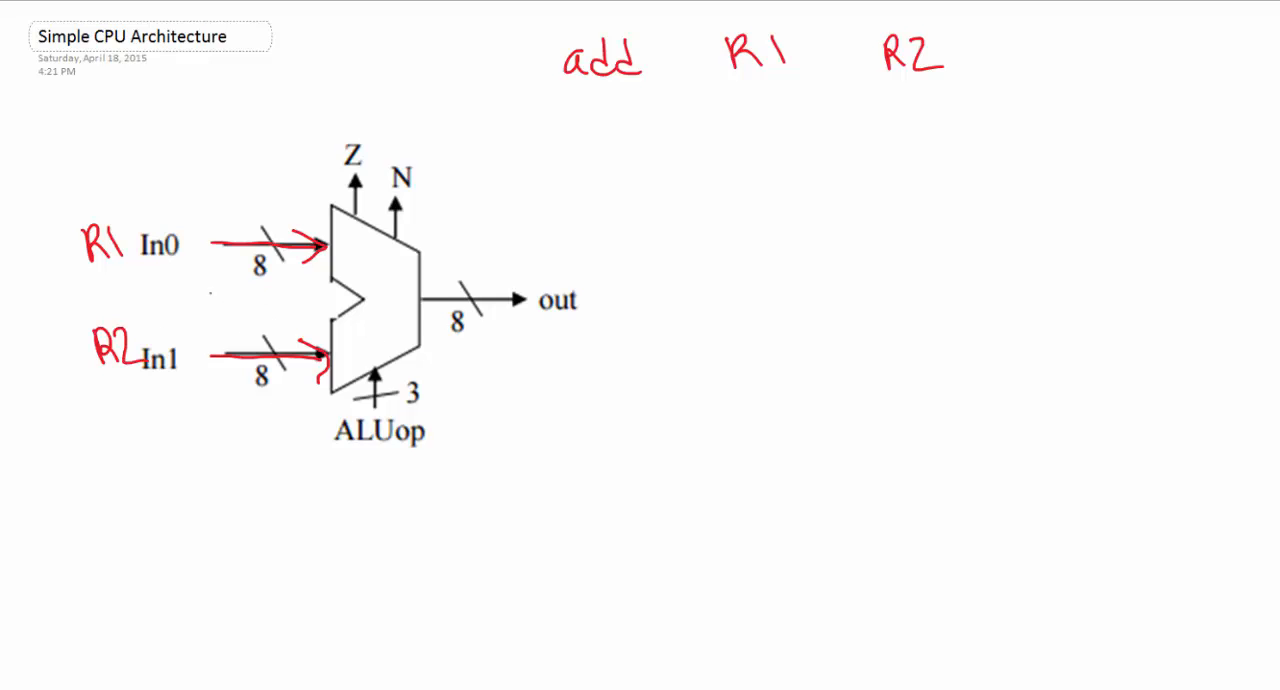
pyautogui.moveTo(310, 453); pyautogui.dragTo(450, 453)
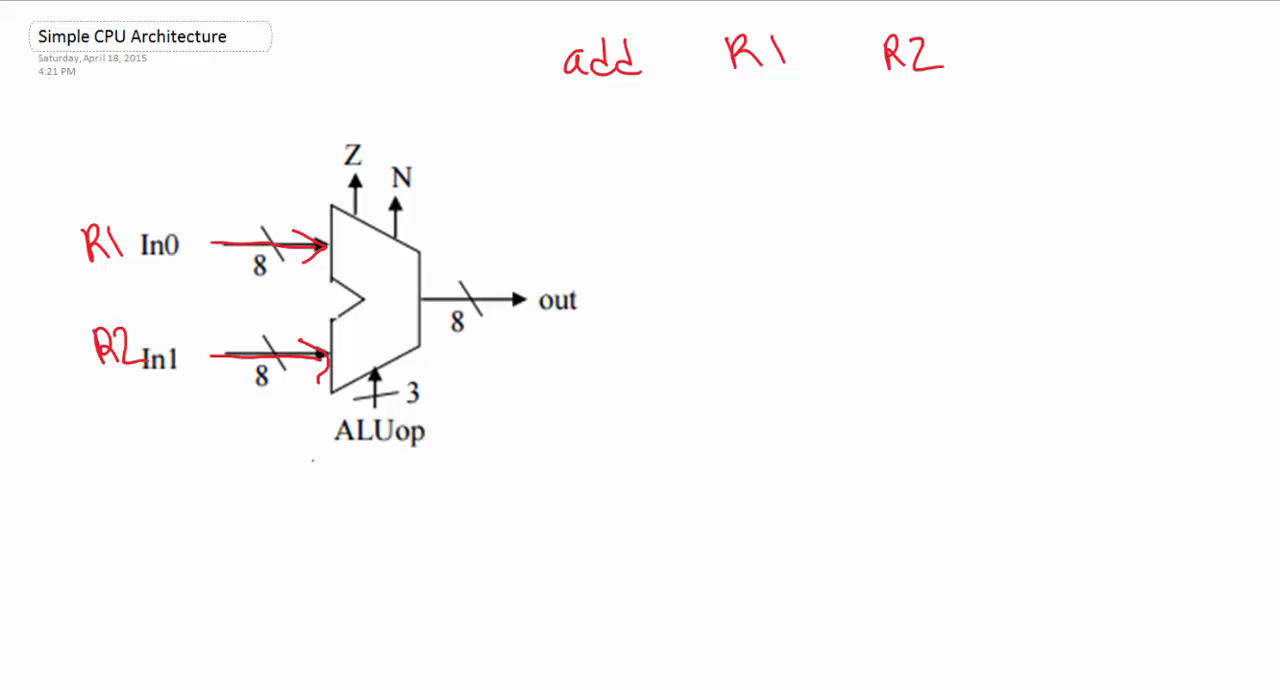
pyautogui.moveTo(310, 435); pyautogui.dragTo(420, 440)
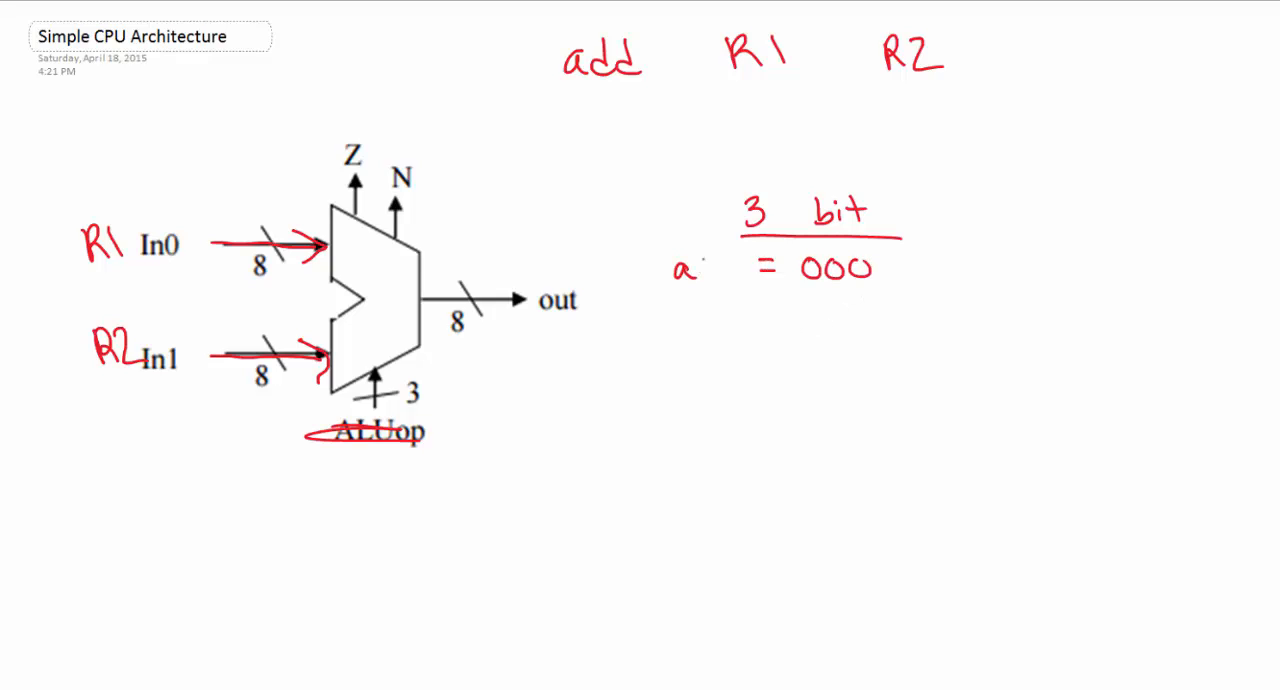
pyautogui.write('dd')
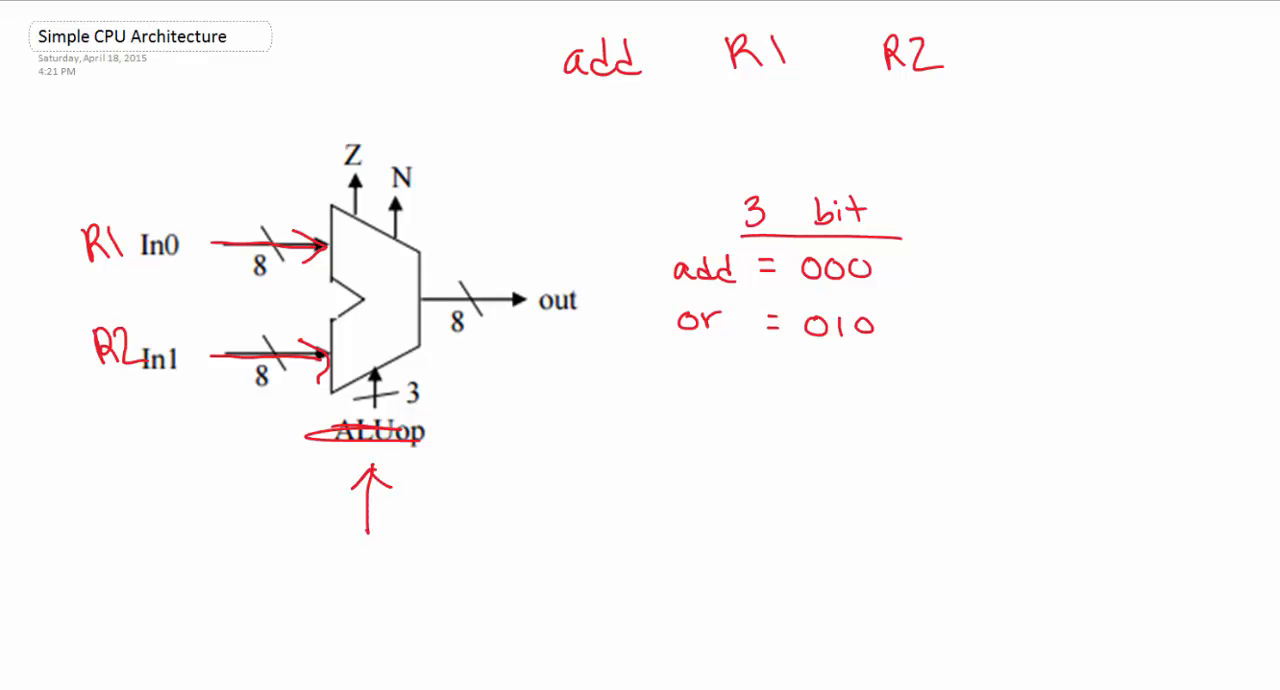
pyautogui.moveTo(350, 90); pyautogui.dragTo(410, 150)
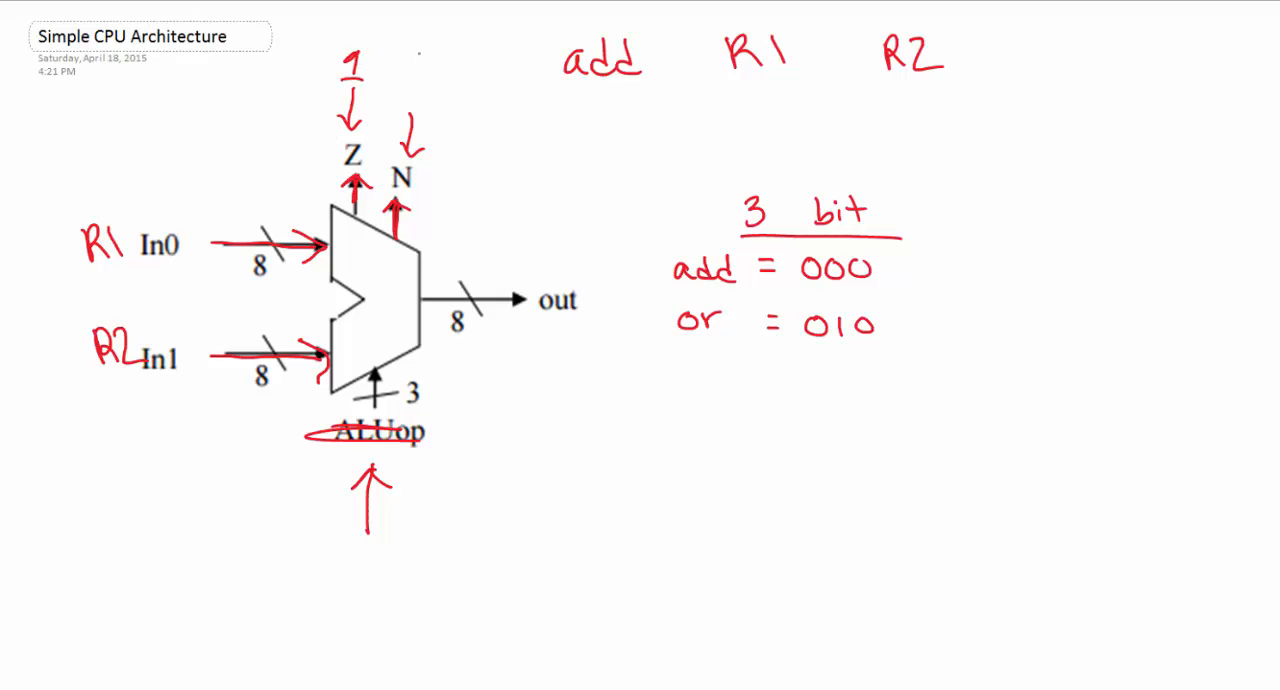
pyautogui.moveTo(405, 55); pyautogui.dragTo(425, 85)
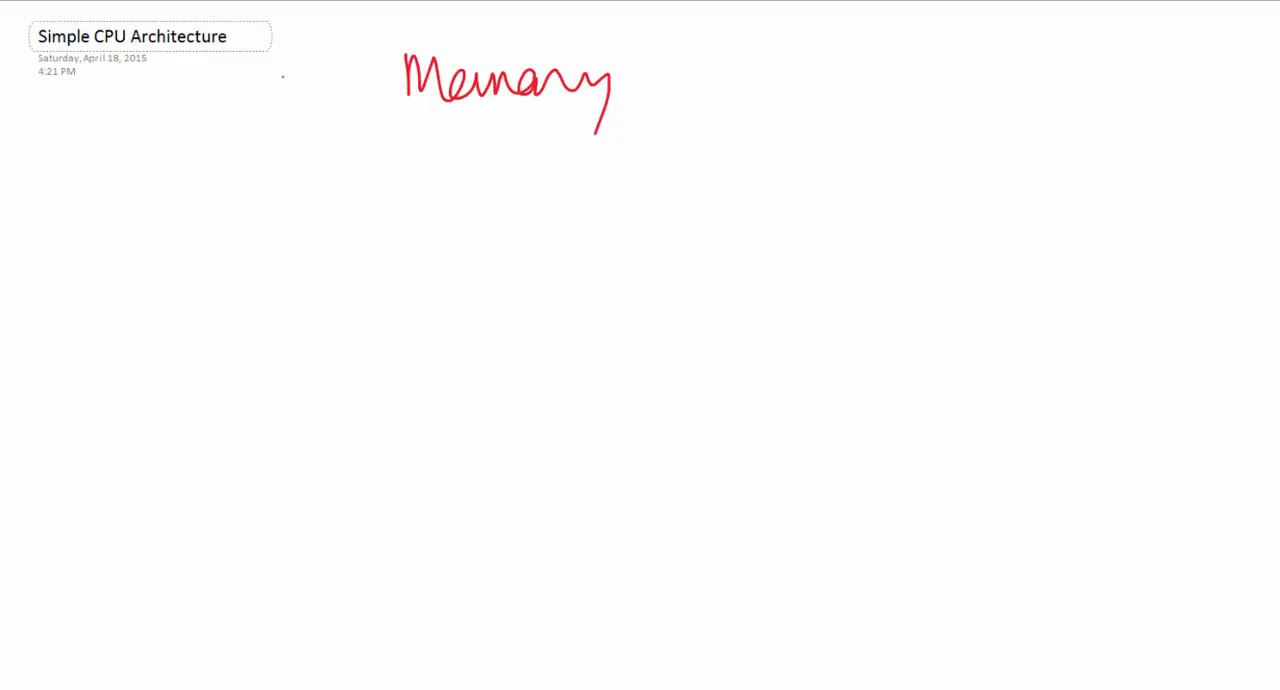
# Write 'Harvard architecture' with separate data and instructions notes under Memory, then select them for removal
pyautogui.moveTo(515, 150); pyautogui.dragTo(518, 158)
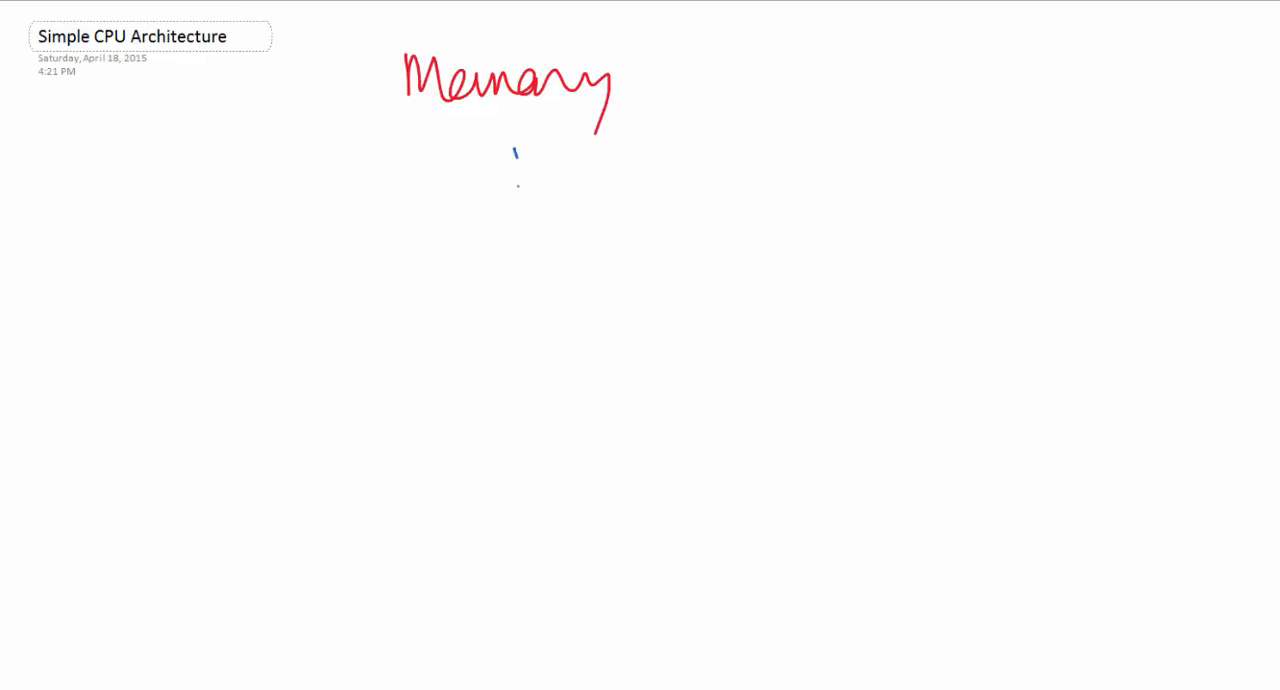
pyautogui.moveTo(510, 170); pyautogui.dragTo(700, 165)
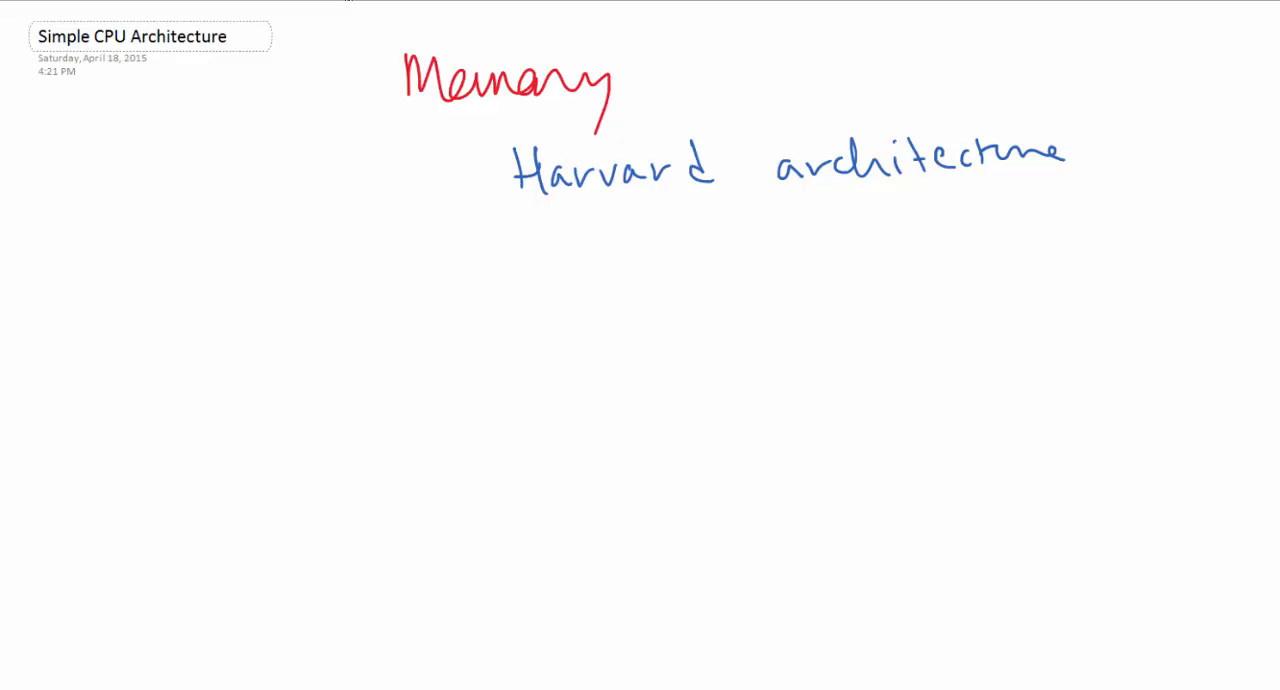
pyautogui.moveTo(483, 238); pyautogui.dragTo(535, 238)
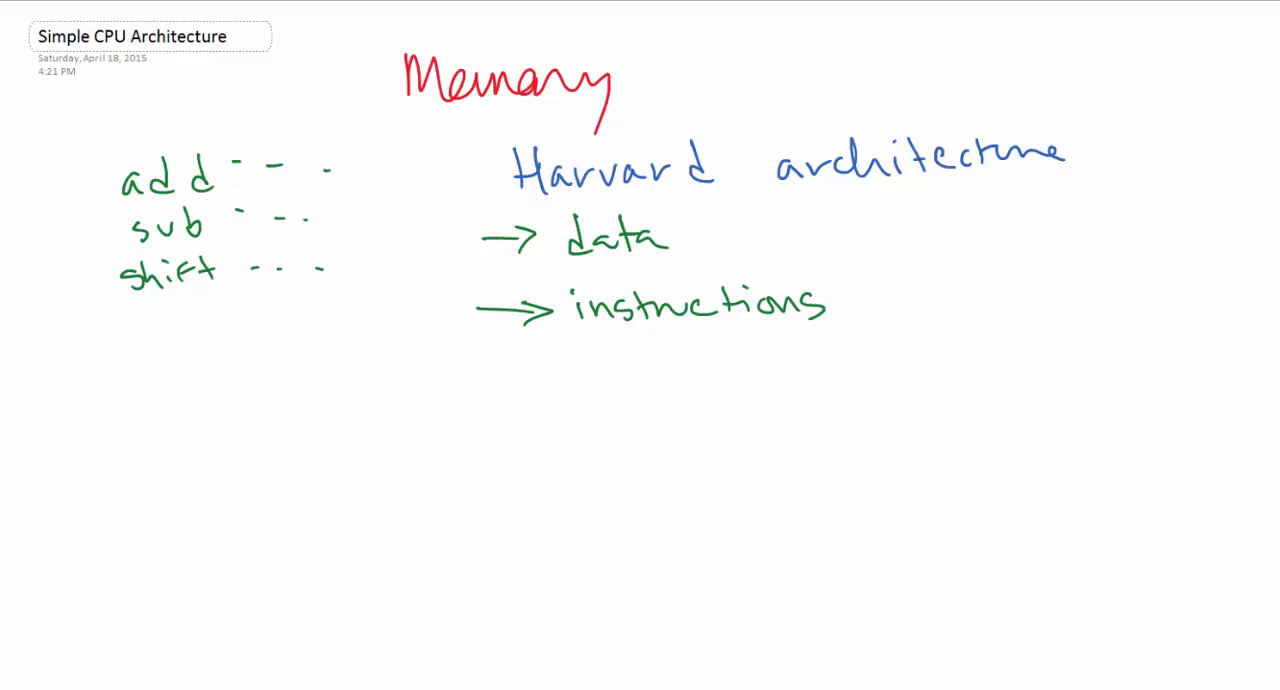
pyautogui.moveTo(48, 178); pyautogui.dragTo(105, 178)
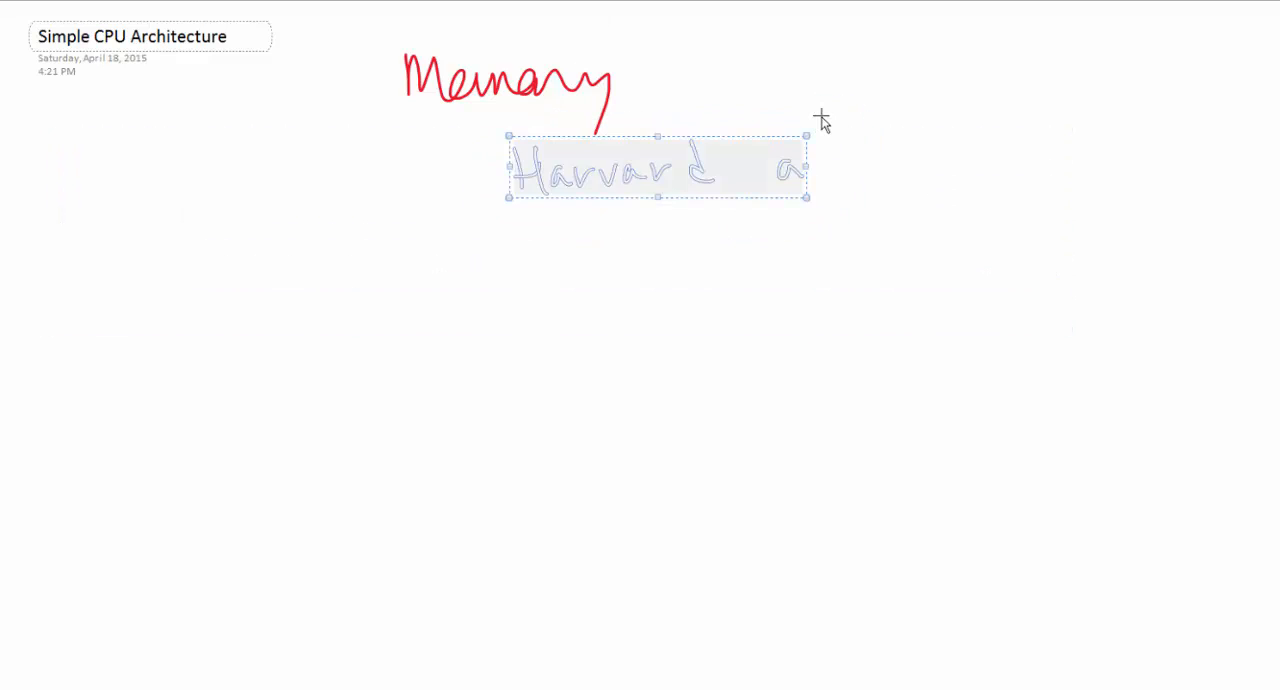
# Delete the Harvard notes and draw PC with PCwrite feeding instruction memory that outputs instr
pyautogui.press('Delete')
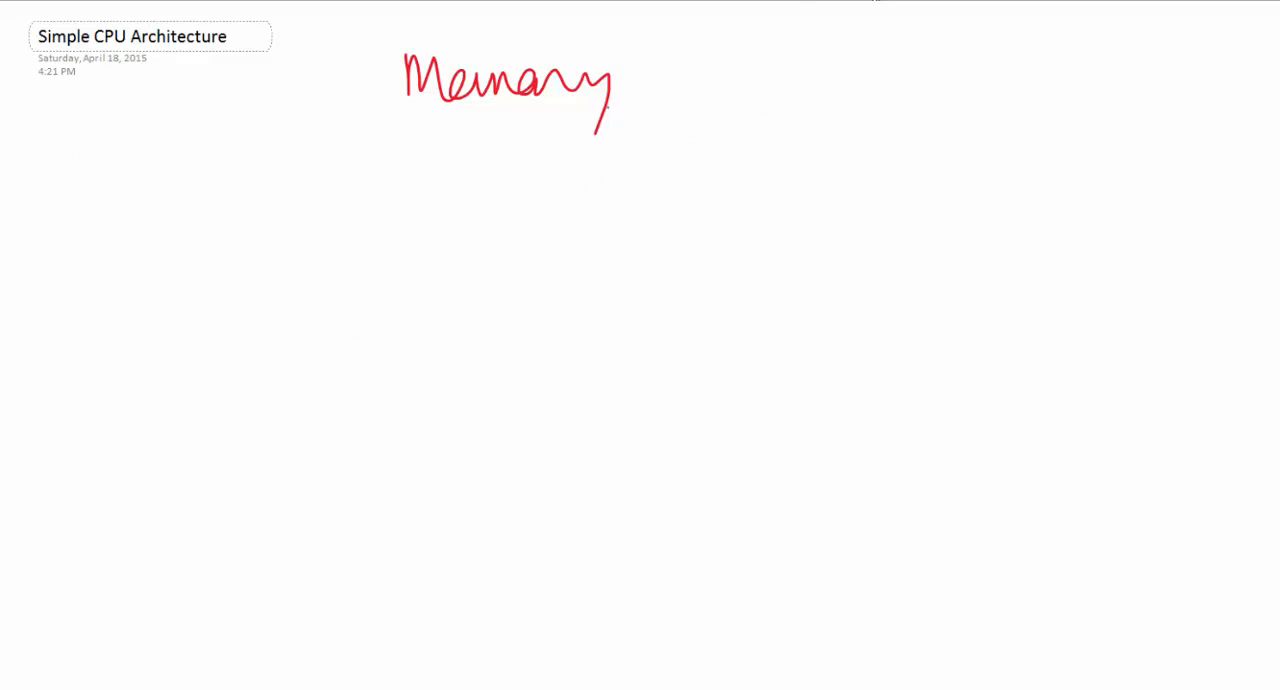
pyautogui.moveTo(530, 210); pyautogui.dragTo(560, 225)
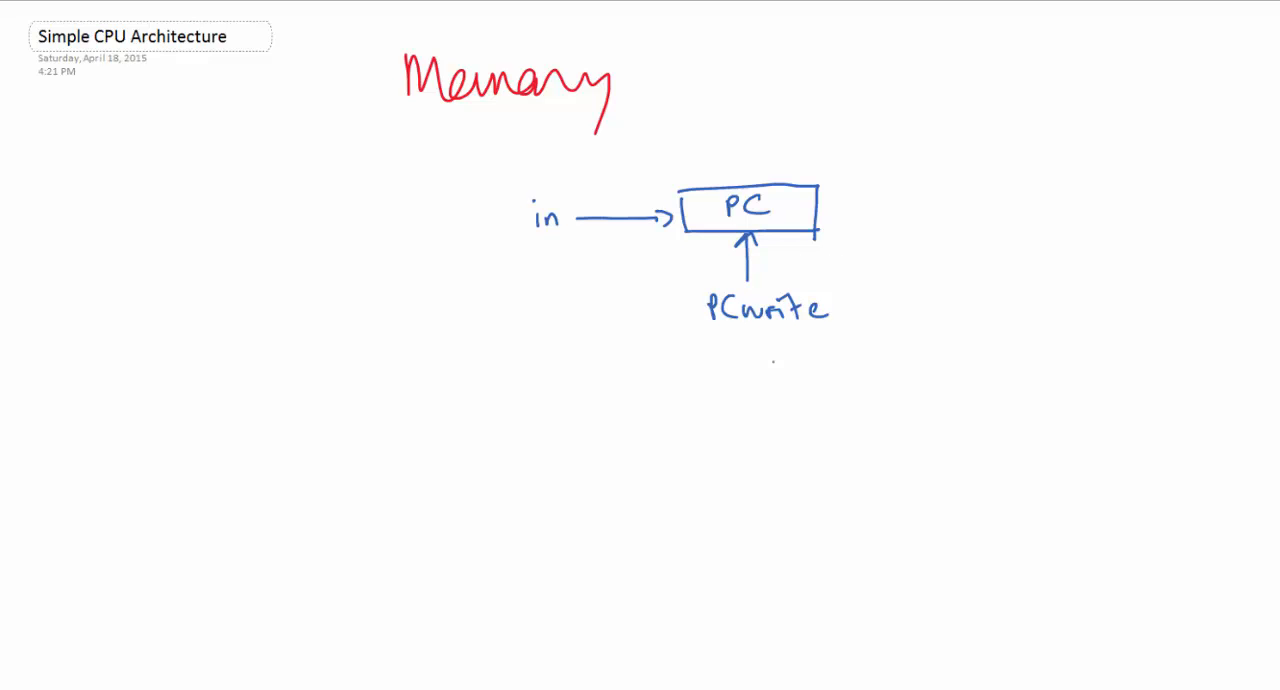
pyautogui.moveTo(818, 208); pyautogui.dragTo(895, 208)
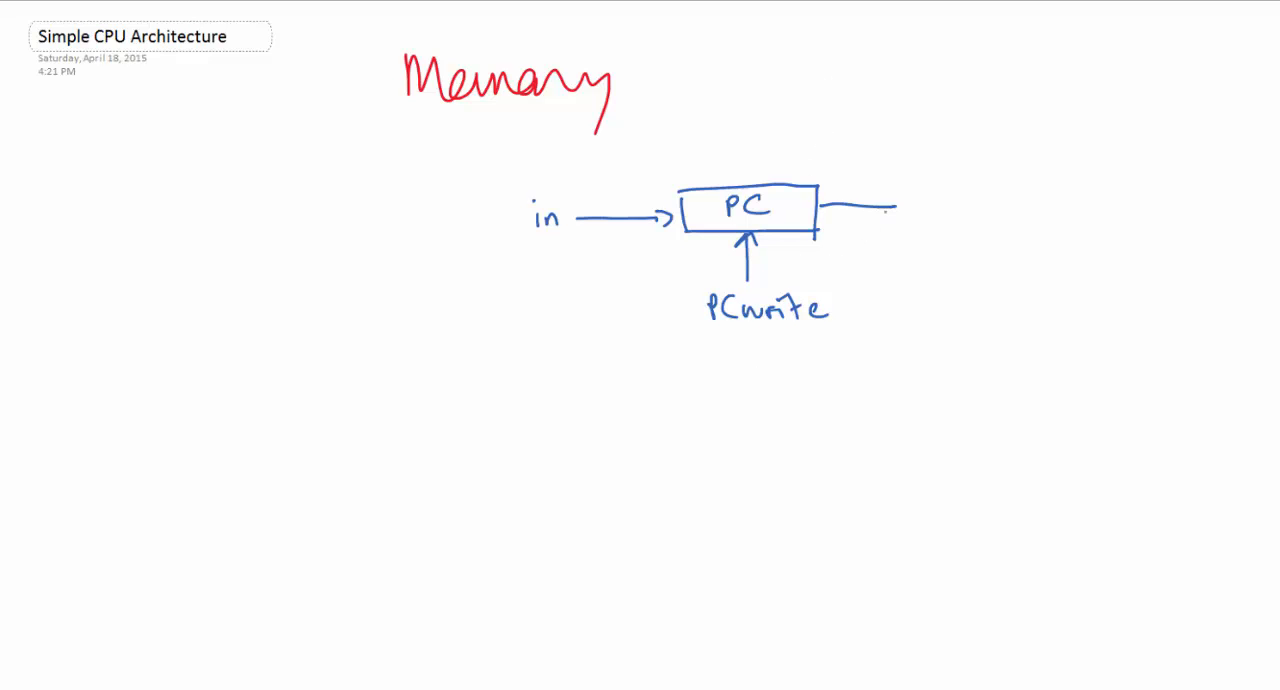
pyautogui.moveTo(885, 213); pyautogui.dragTo(910, 205)
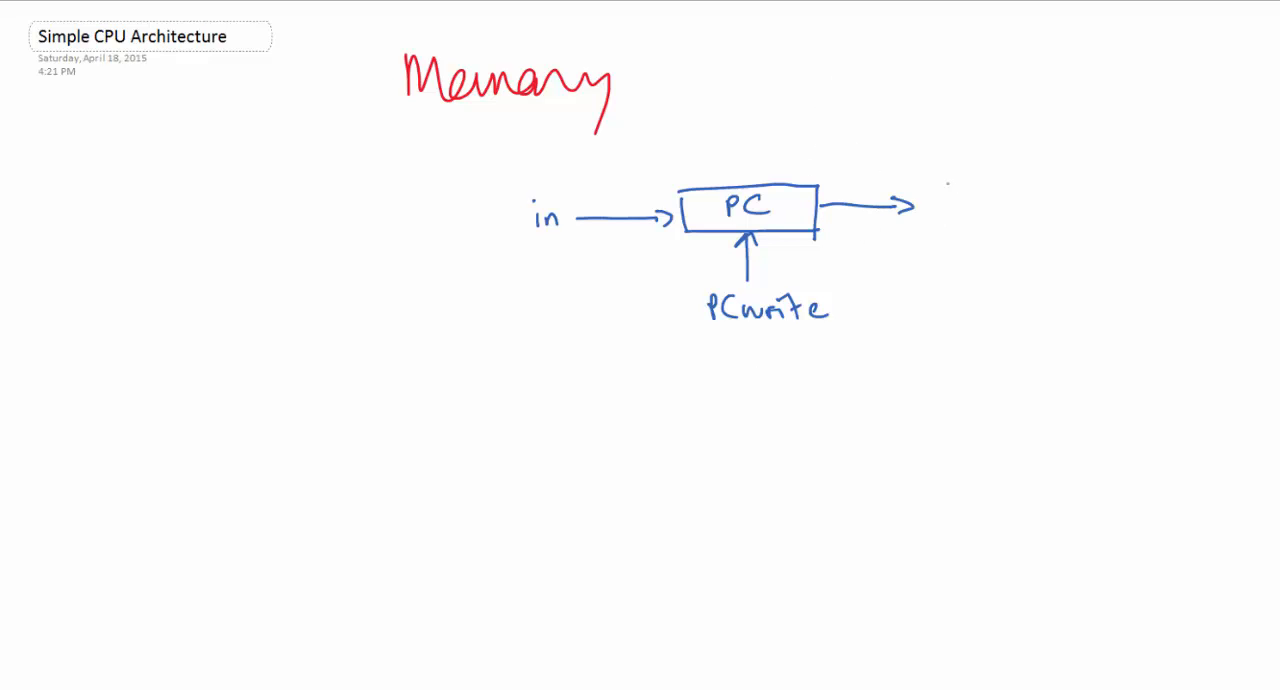
pyautogui.moveTo(920, 175); pyautogui.dragTo(1055, 290)
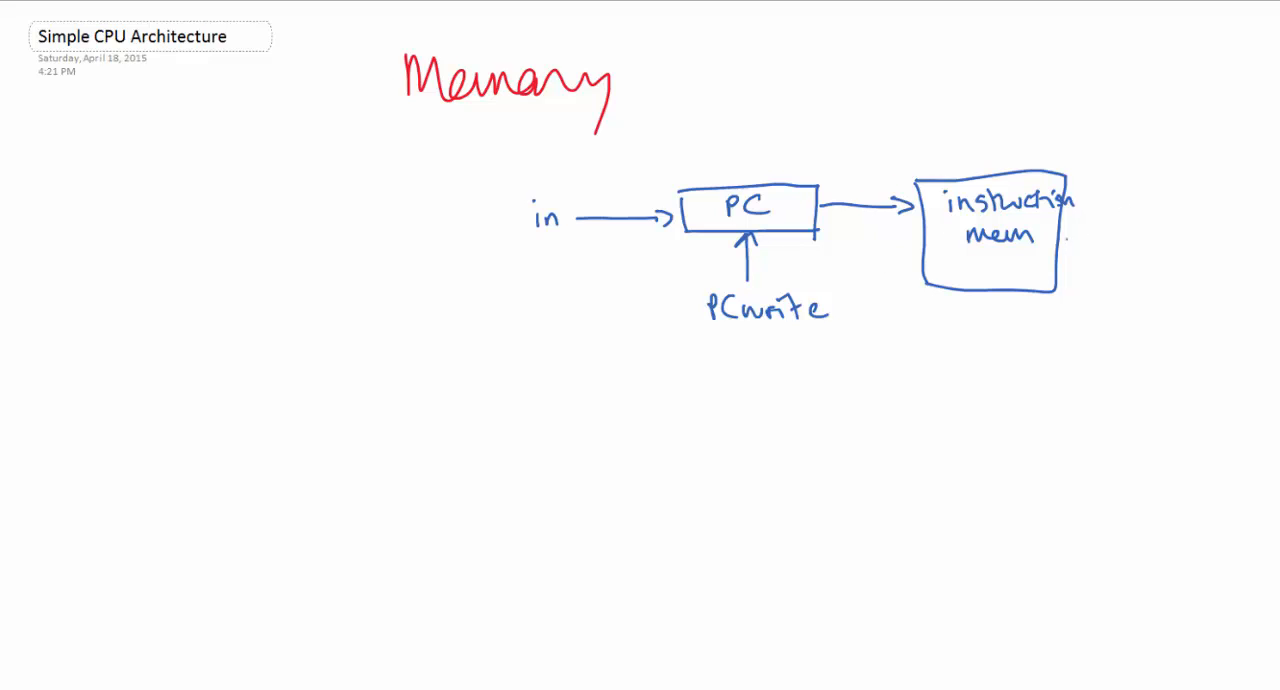
pyautogui.moveTo(1055, 252); pyautogui.dragTo(1155, 252)
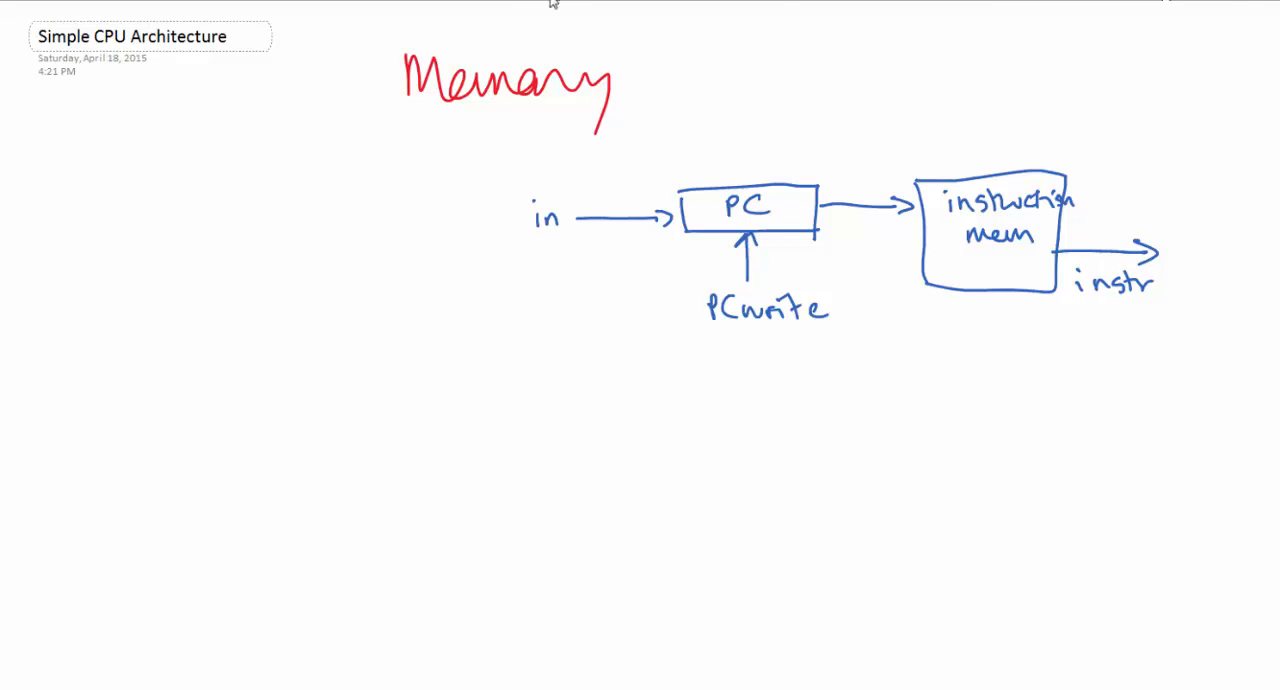
pyautogui.moveTo(525, 155)
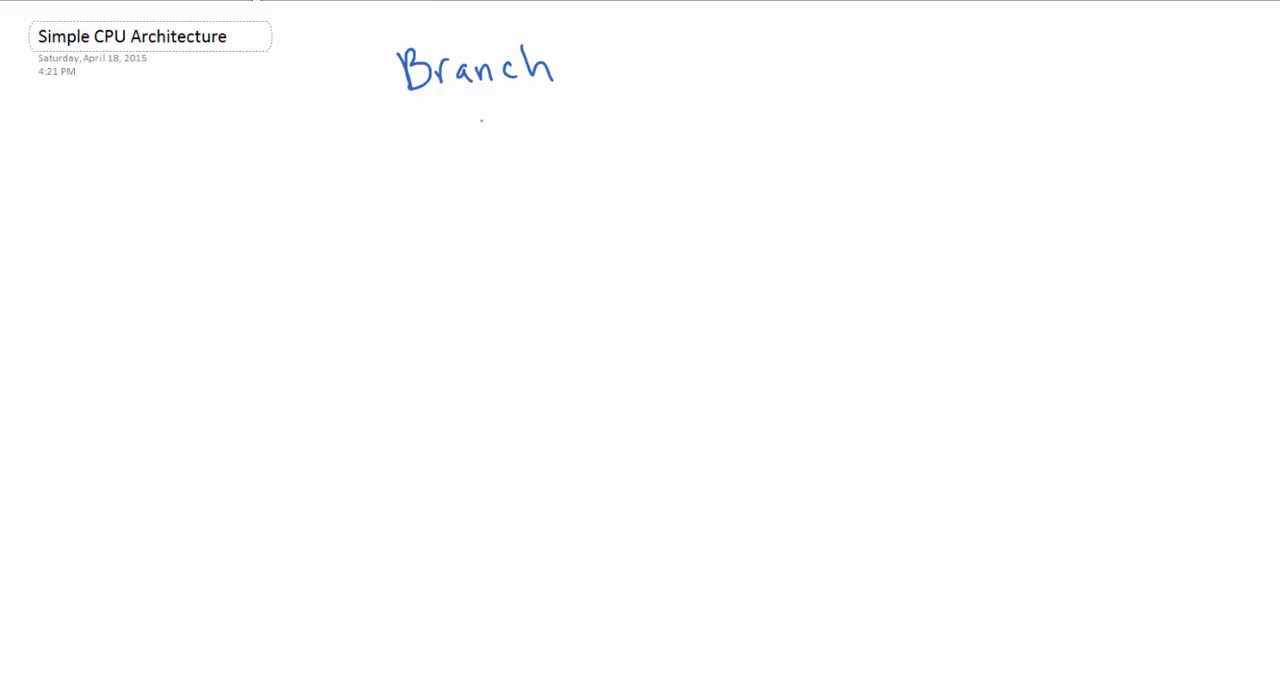
# Underline the handwritten Branch heading
pyautogui.moveTo(395, 105); pyautogui.dragTo(558, 105)
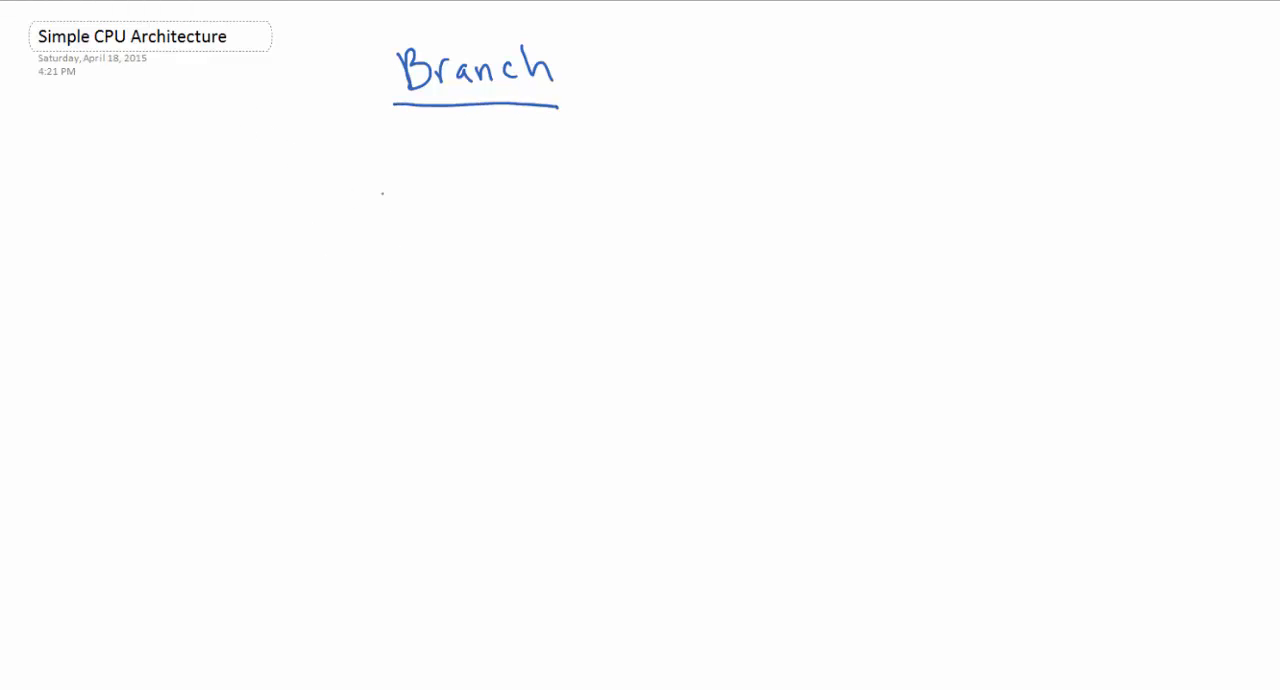
# Sketch the PC with its incrementer and a multiplexer wired into the PC
pyautogui.moveTo(300, 245); pyautogui.dragTo(405, 315)
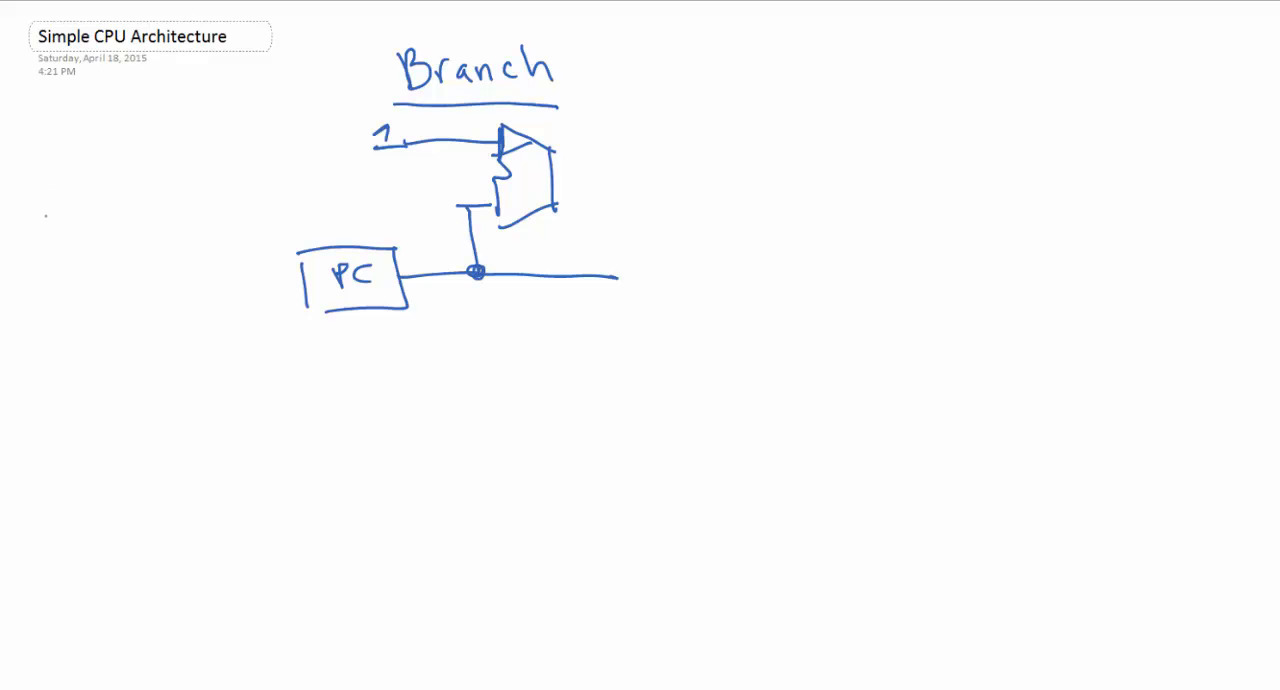
pyautogui.moveTo(178, 215); pyautogui.dragTo(212, 285)
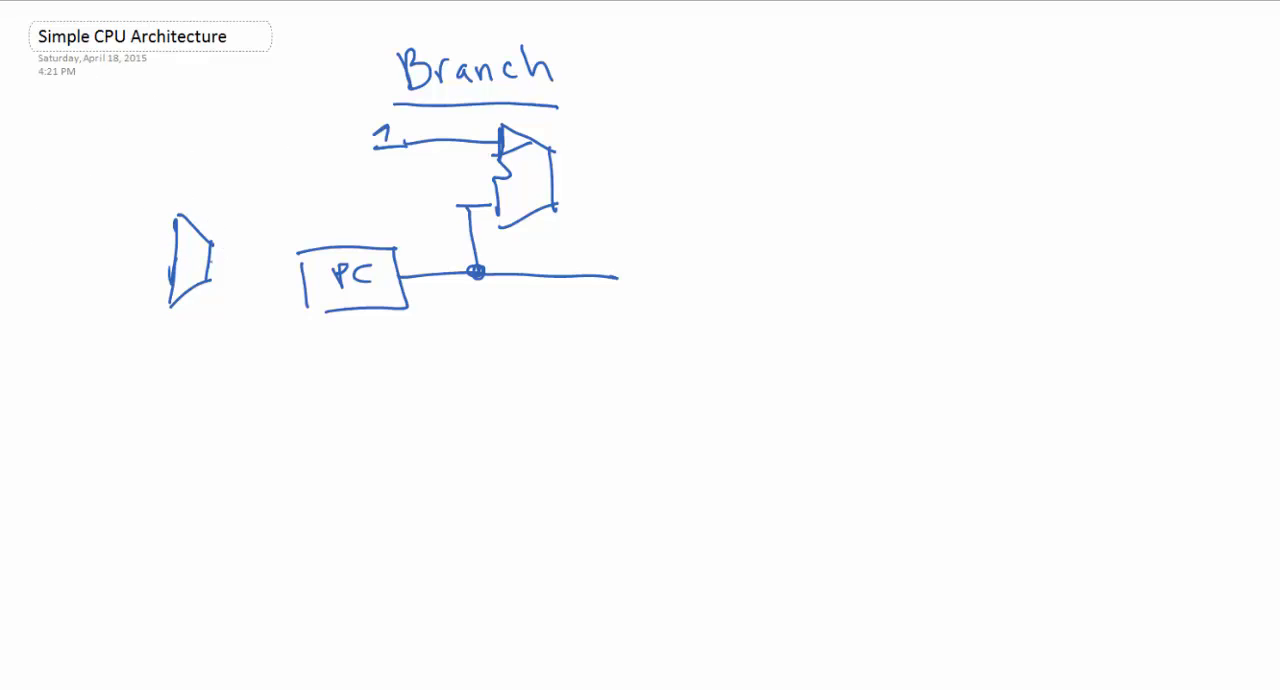
pyautogui.moveTo(210, 270); pyautogui.dragTo(310, 272)
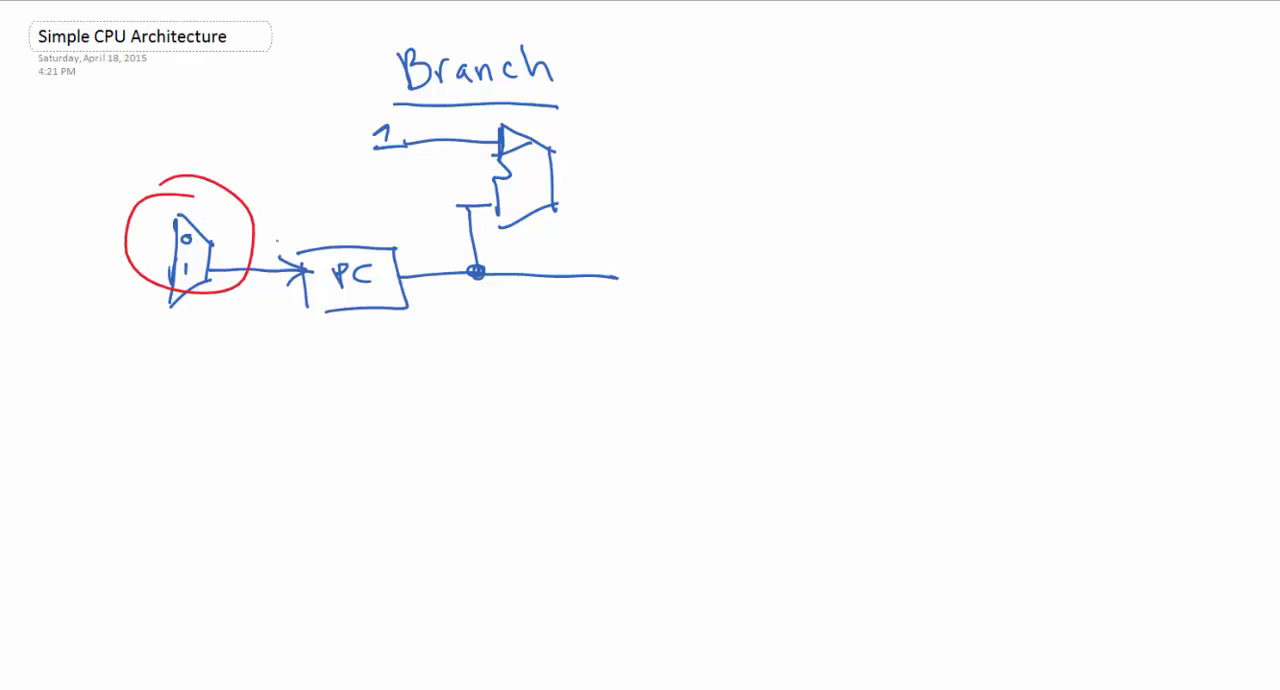
pyautogui.click(185, 235)
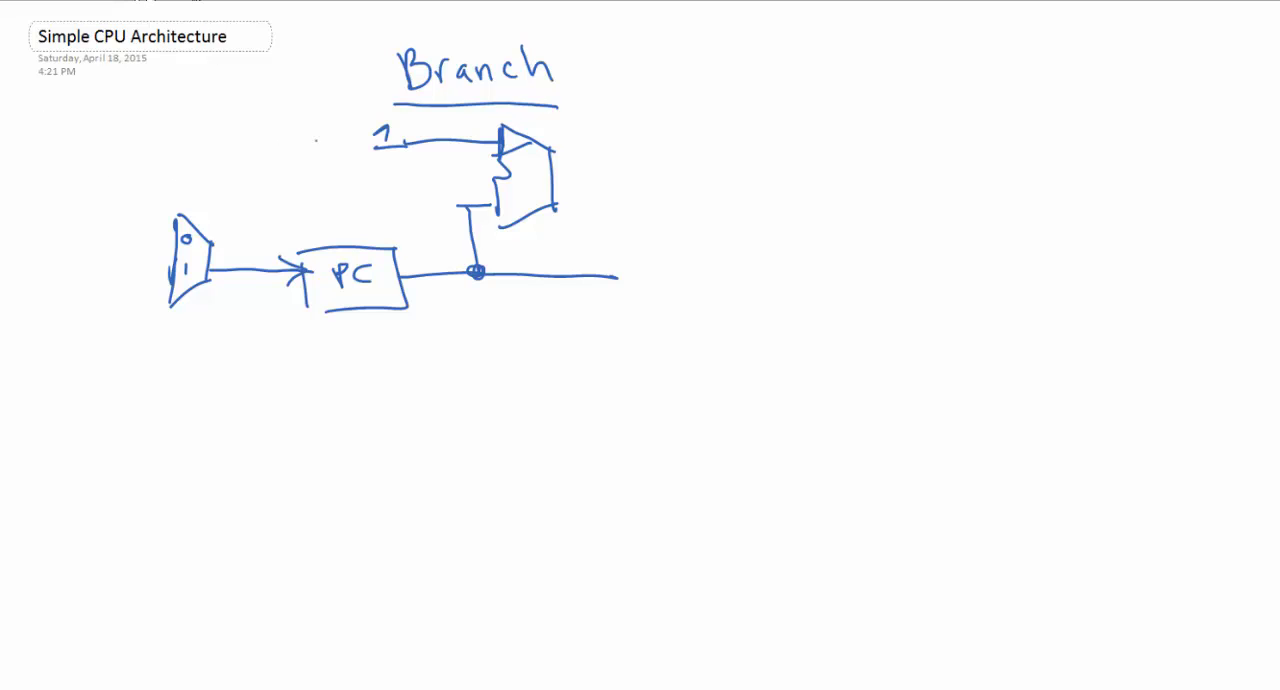
# Draw the red incrementer output wire with a junction, routed back into the mux's 0 input
pyautogui.moveTo(553, 177); pyautogui.dragTo(675, 177)
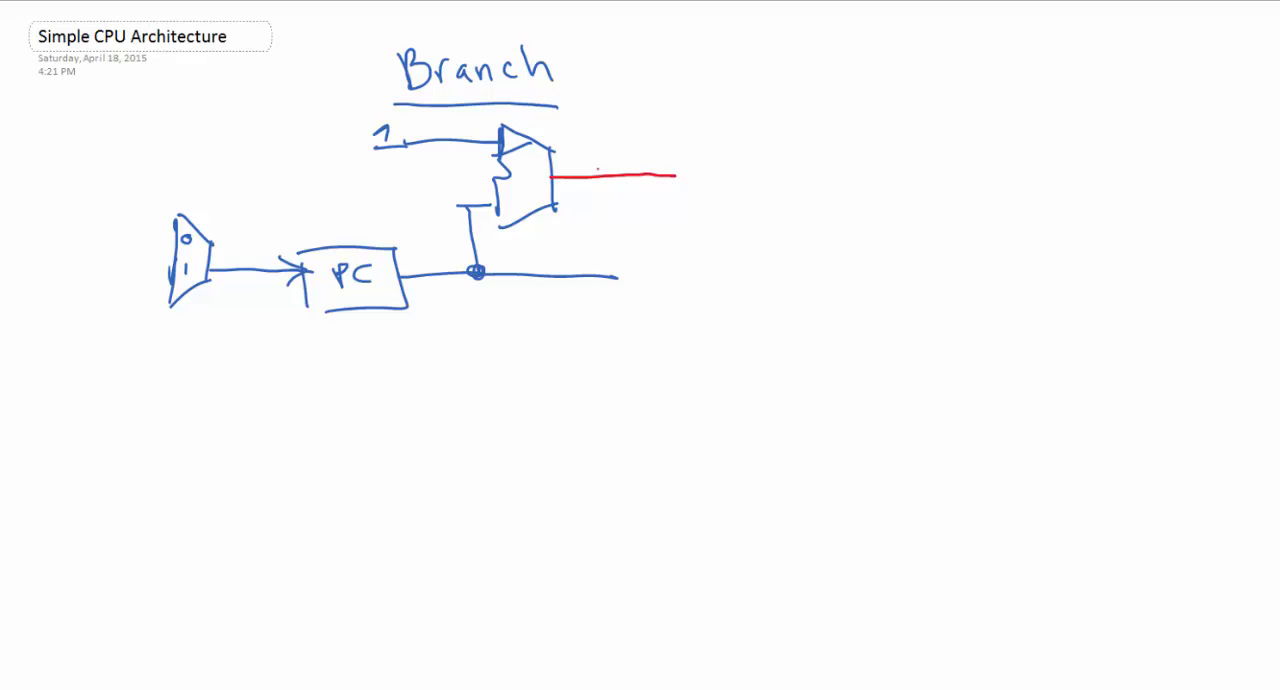
pyautogui.moveTo(562, 120); pyautogui.dragTo(586, 178)
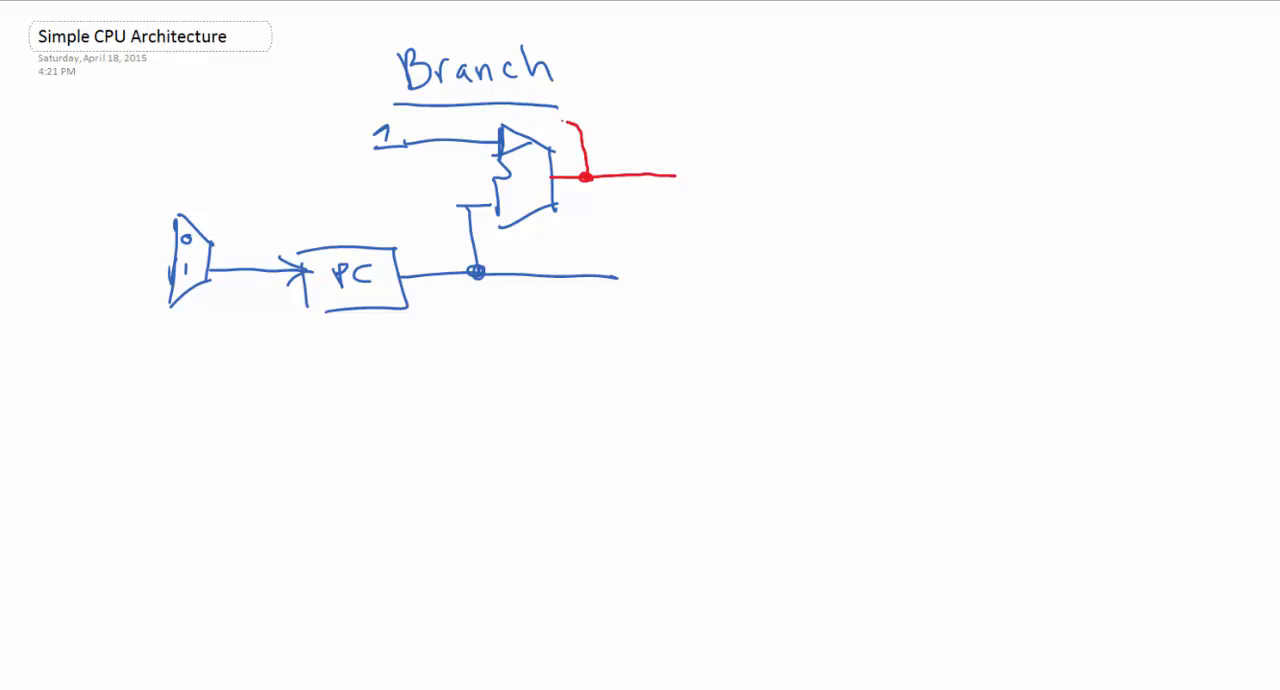
pyautogui.moveTo(575, 120); pyautogui.dragTo(158, 165)
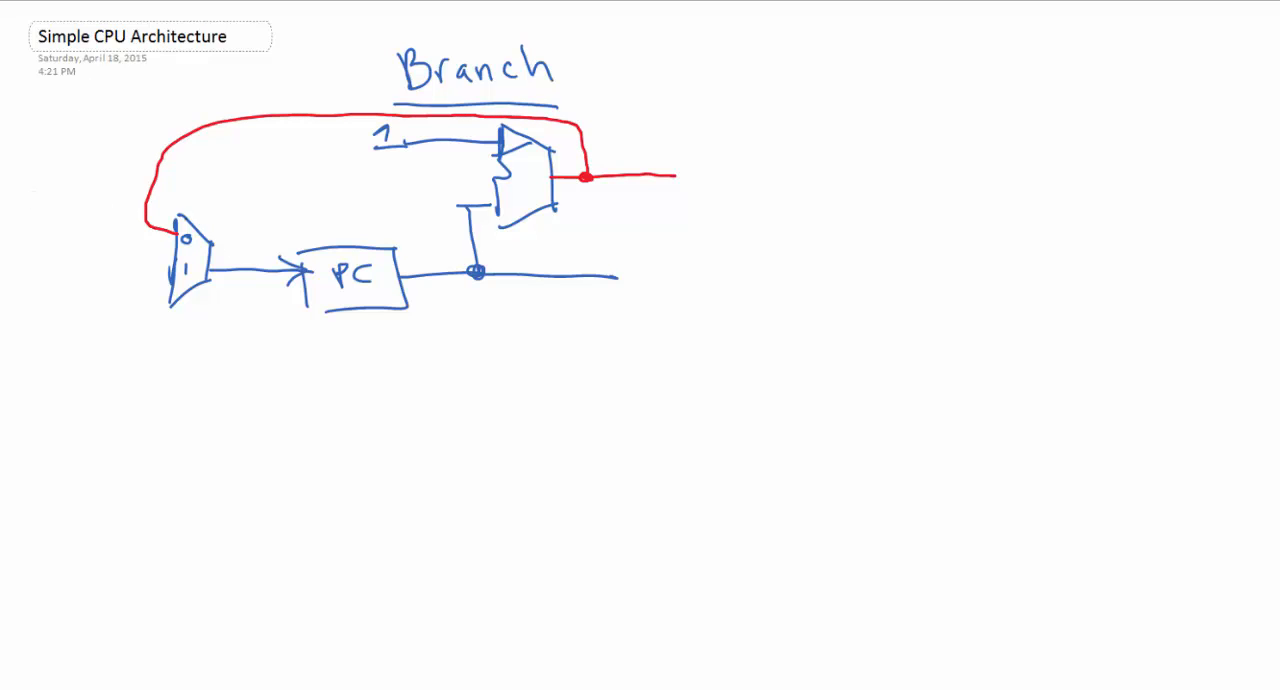
pyautogui.moveTo(140, 220); pyautogui.dragTo(175, 240)
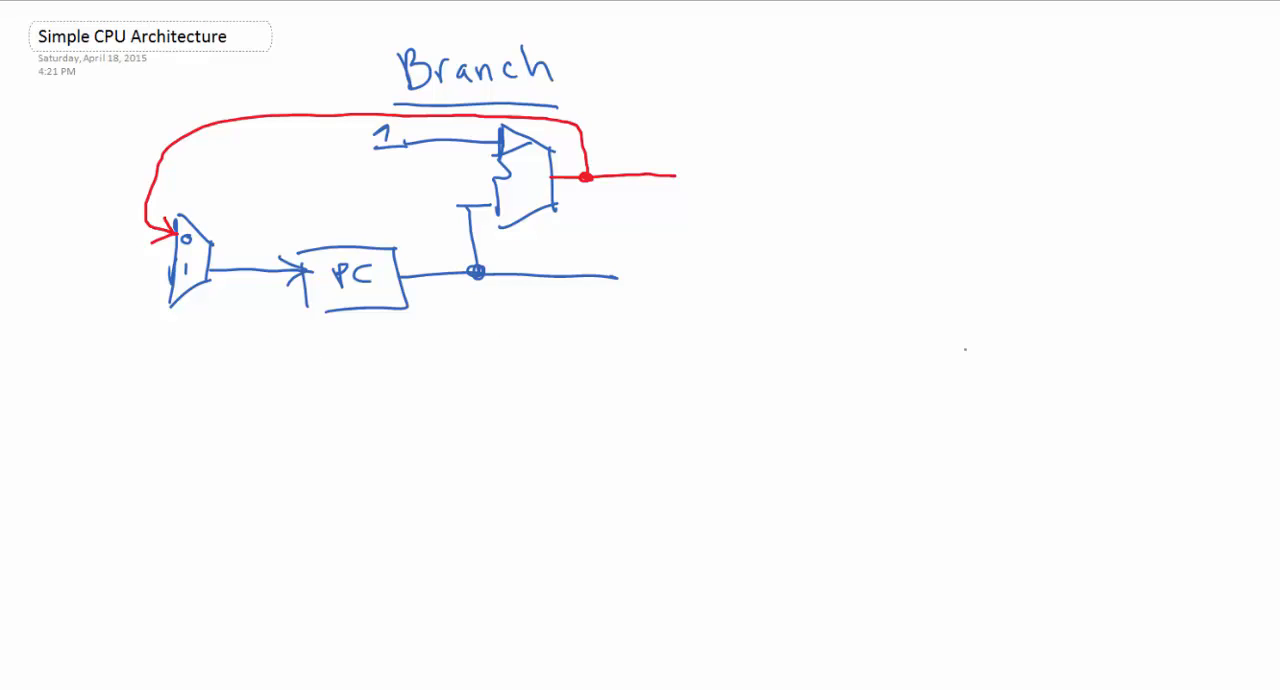
pyautogui.moveTo(740, 9)
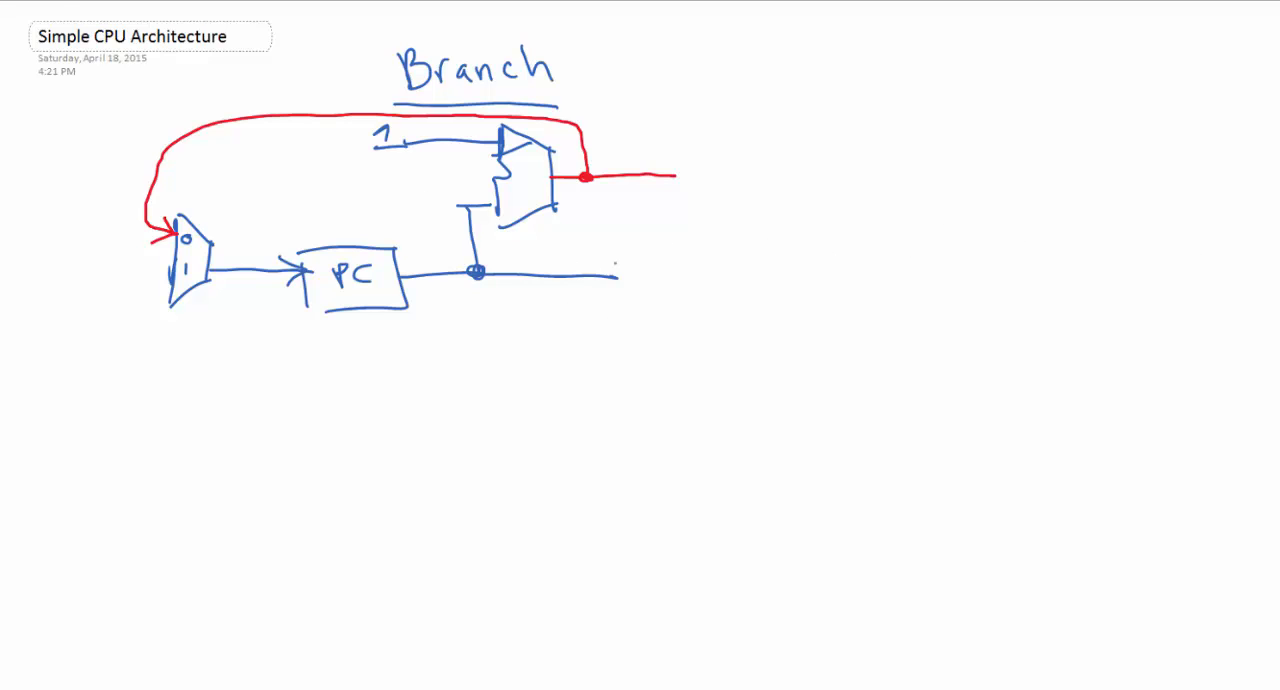
# Draw an inst mem box after PC with an imm4 output bus marked 4 bits in red
pyautogui.moveTo(620, 240); pyautogui.dragTo(715, 350)
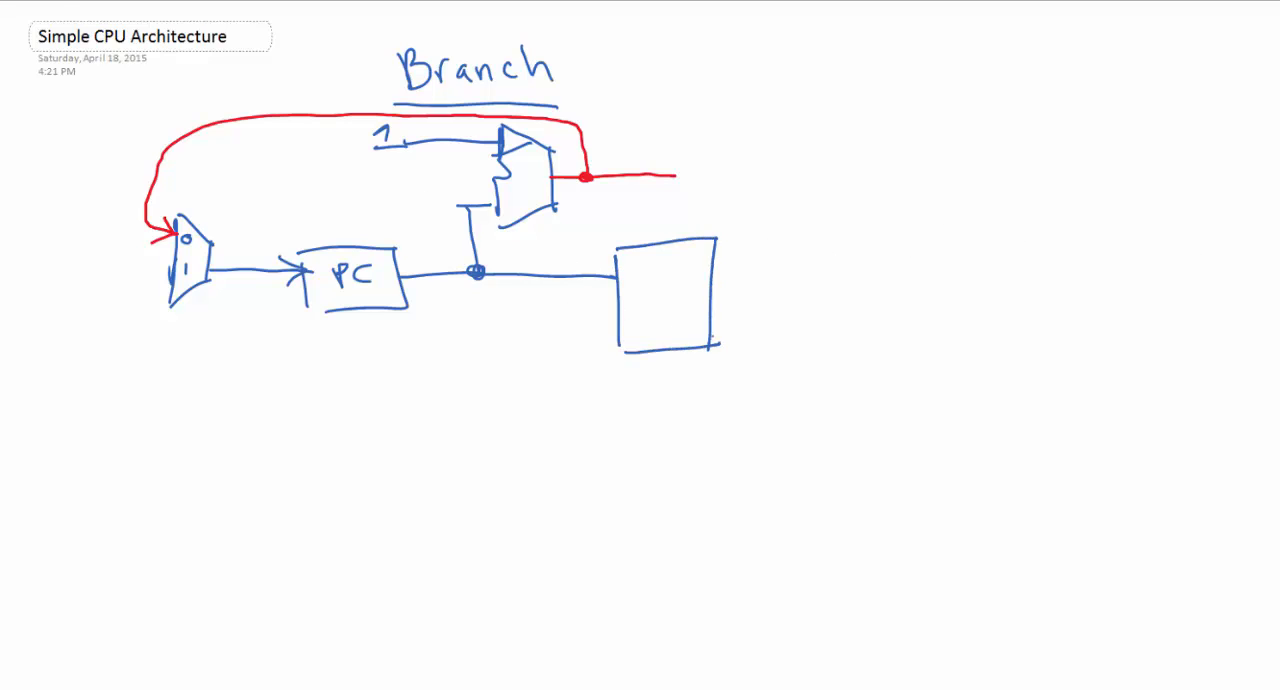
pyautogui.write('inc')
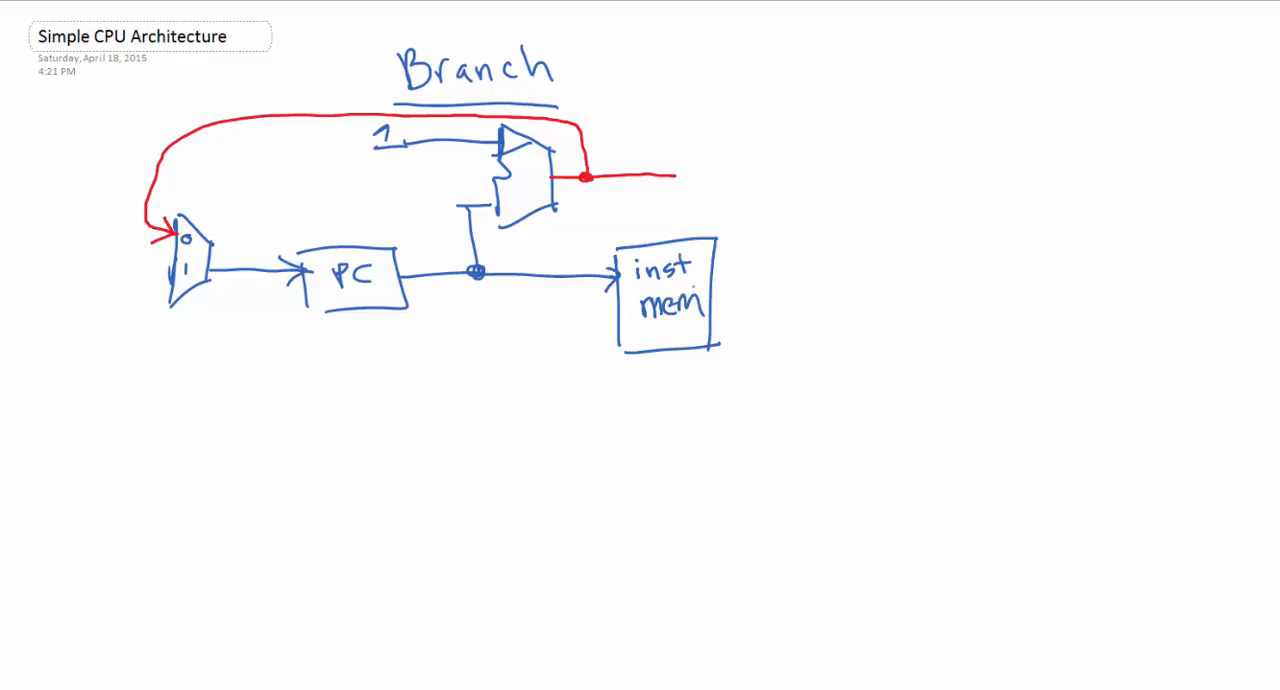
pyautogui.moveTo(715, 320); pyautogui.dragTo(825, 315)
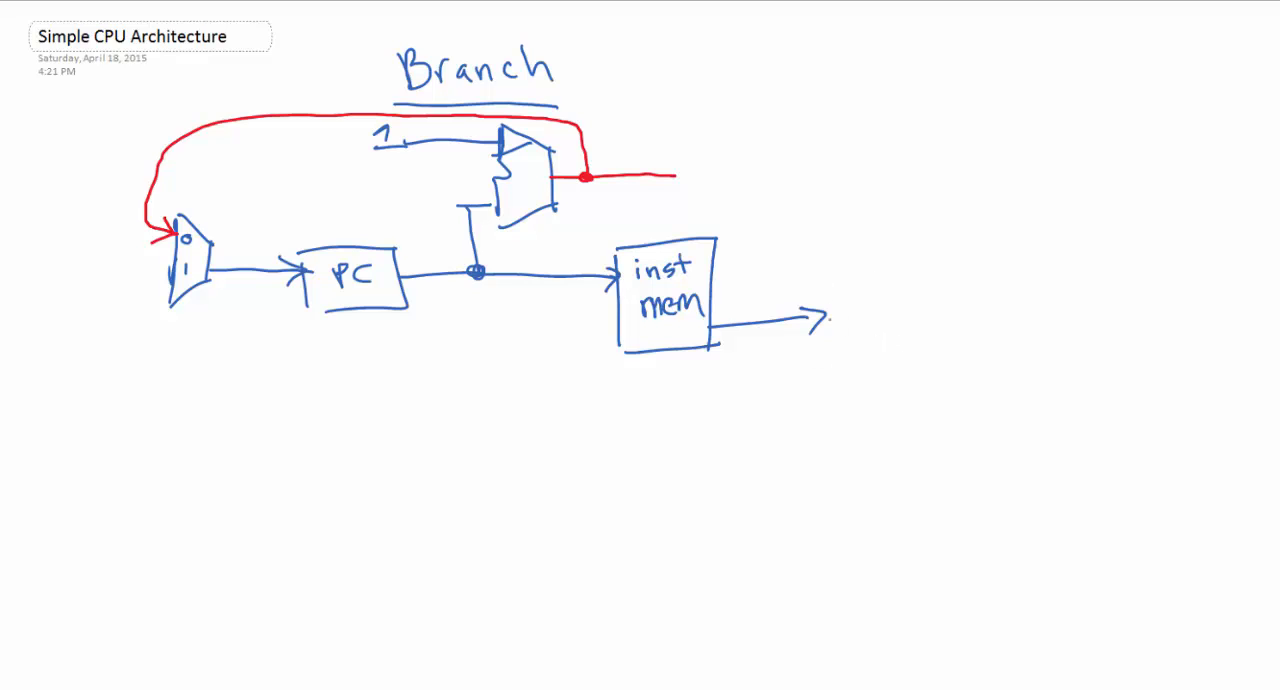
pyautogui.moveTo(825, 320); pyautogui.dragTo(935, 310)
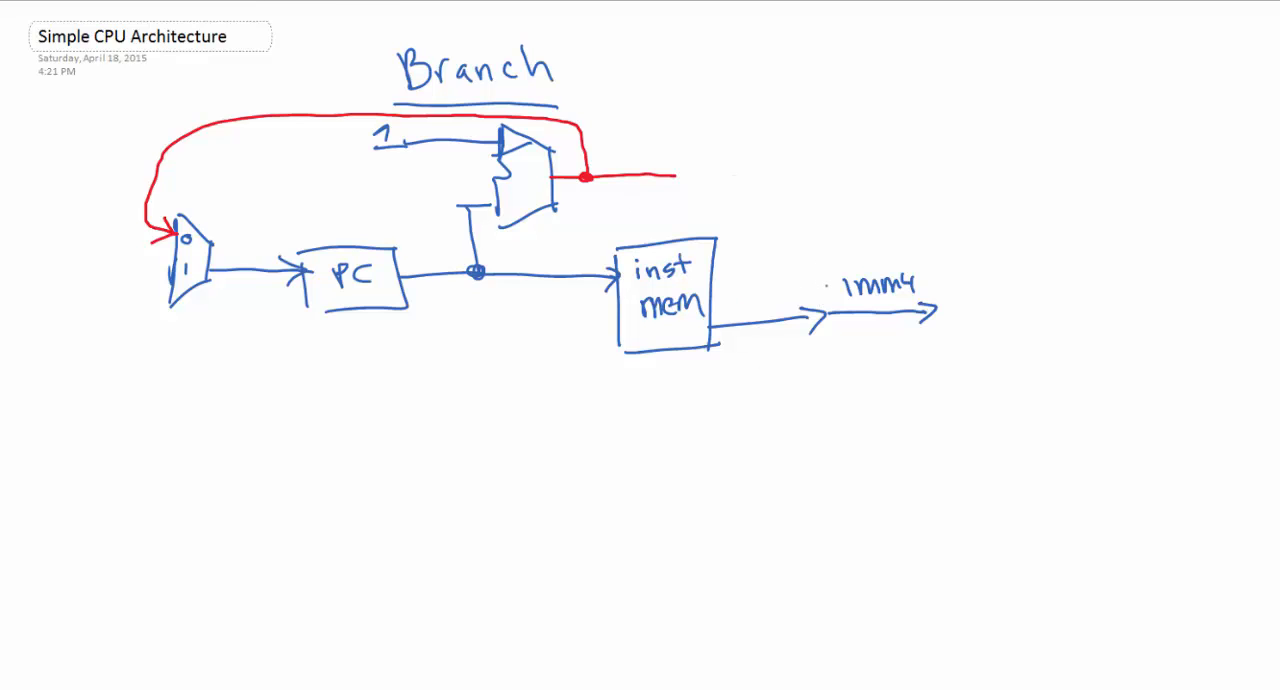
pyautogui.moveTo(828, 268); pyautogui.dragTo(828, 340)
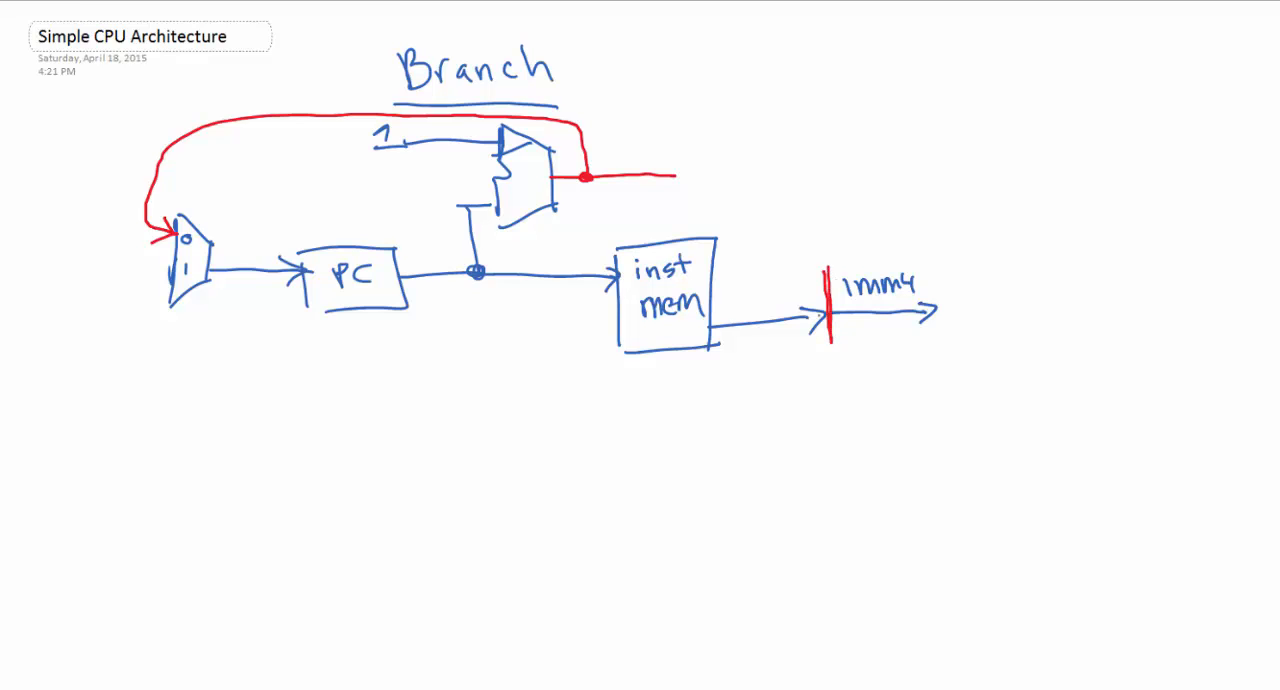
pyautogui.moveTo(760, 360); pyautogui.dragTo(765, 330)
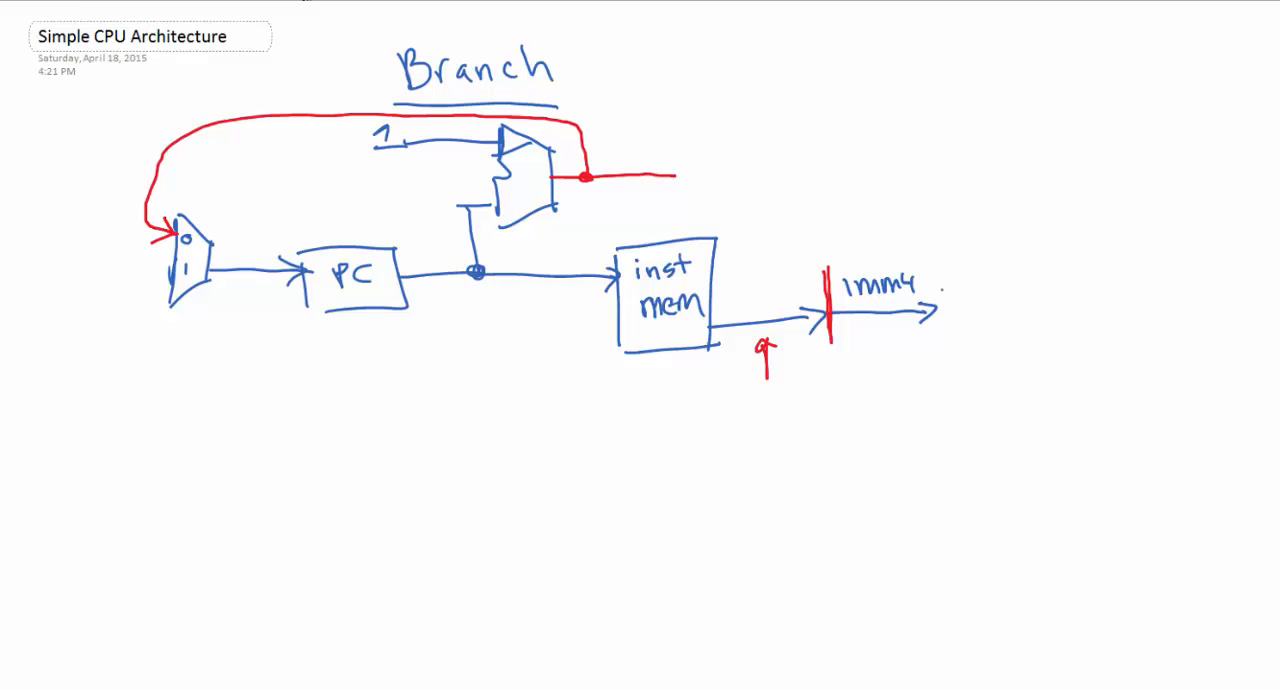
# Draw the SE8 box after imm4 into a new adder, bringing the red PC+1 wire in
pyautogui.moveTo(940, 285); pyautogui.dragTo(1060, 325)
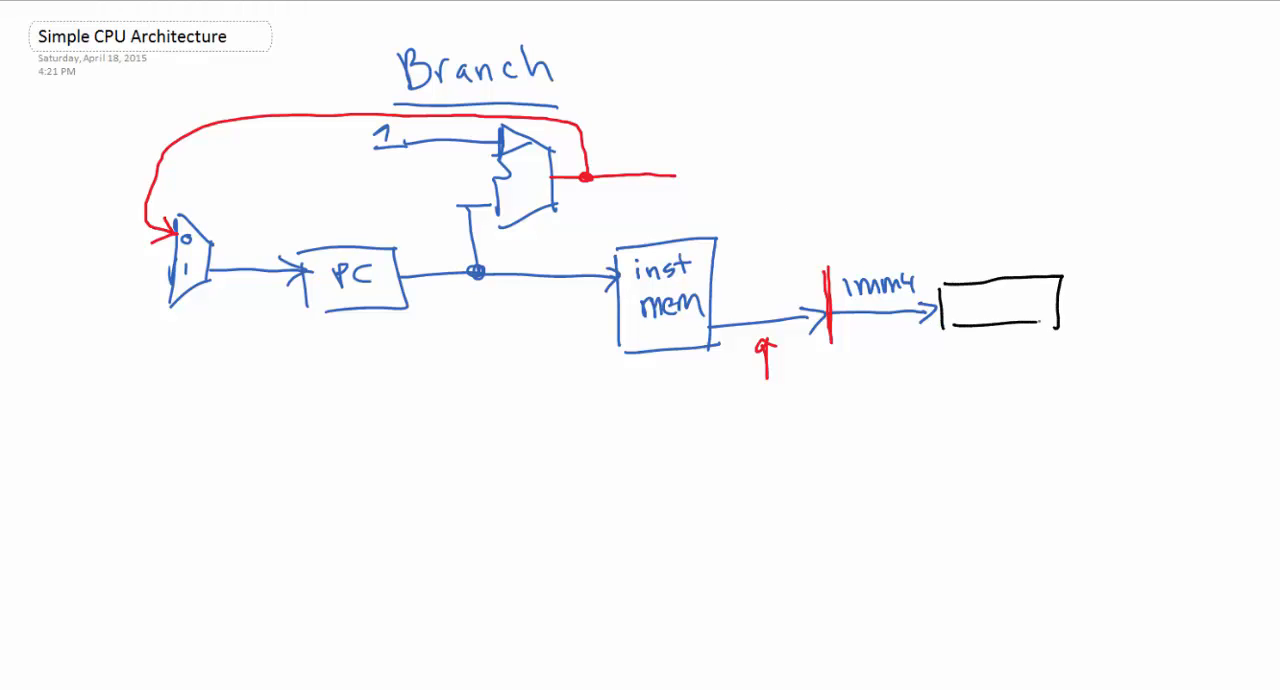
pyautogui.write('SE8')
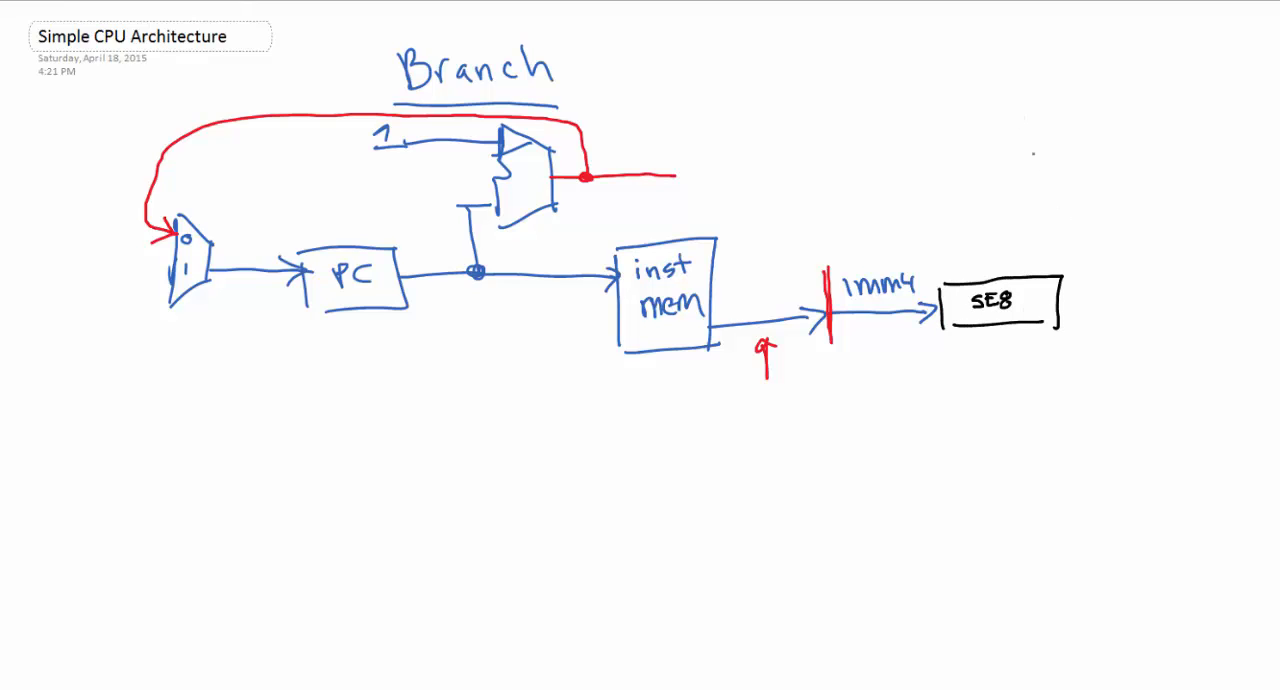
pyautogui.moveTo(1060, 305); pyautogui.dragTo(1125, 305)
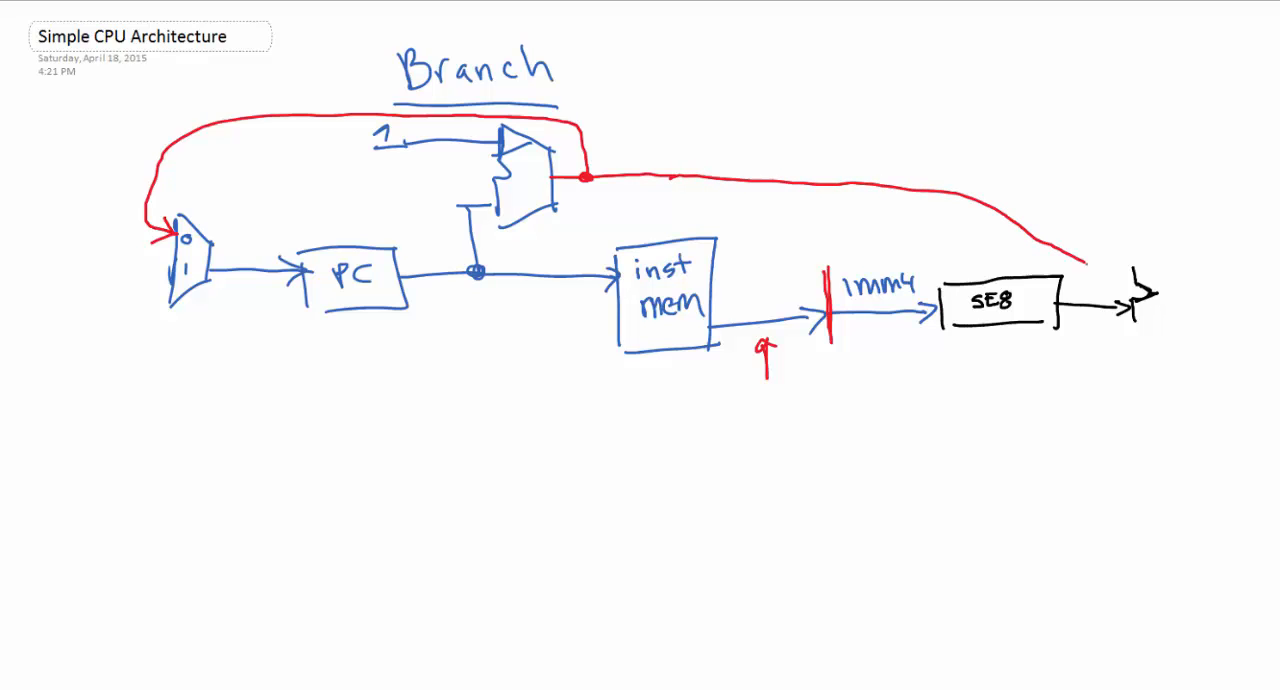
pyautogui.moveTo(1080, 260); pyautogui.dragTo(1120, 275)
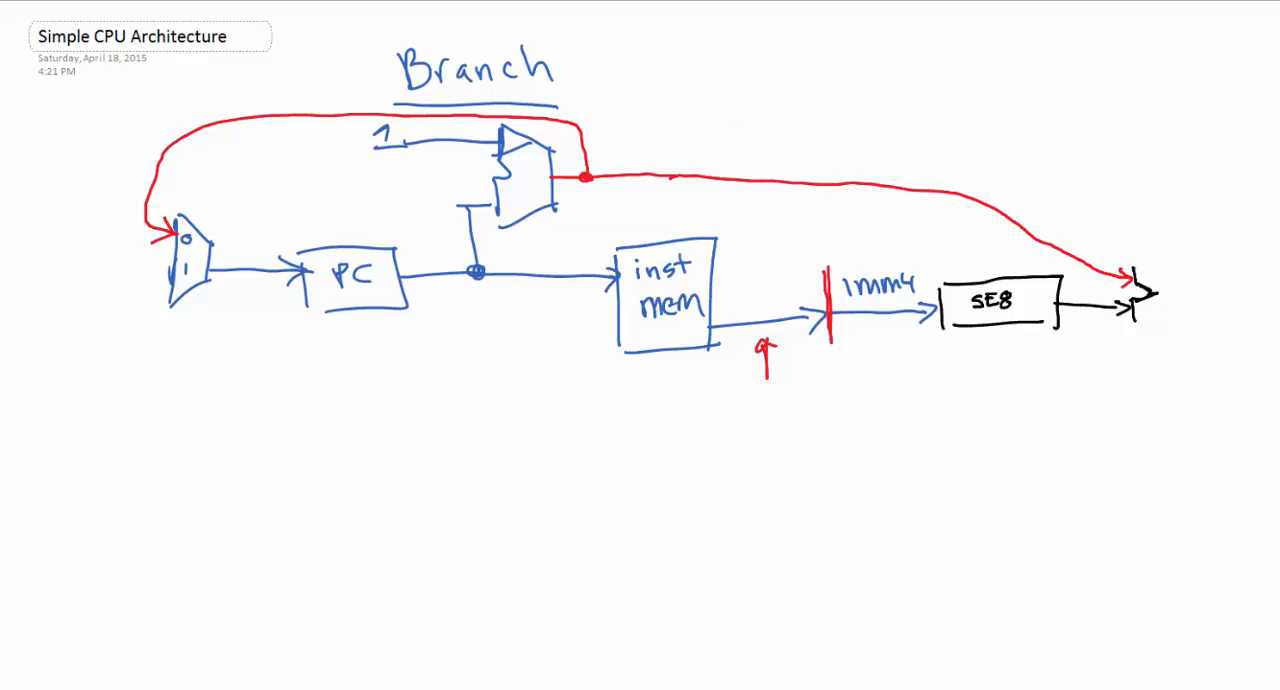
pyautogui.moveTo(1120, 265); pyautogui.dragTo(1140, 330)
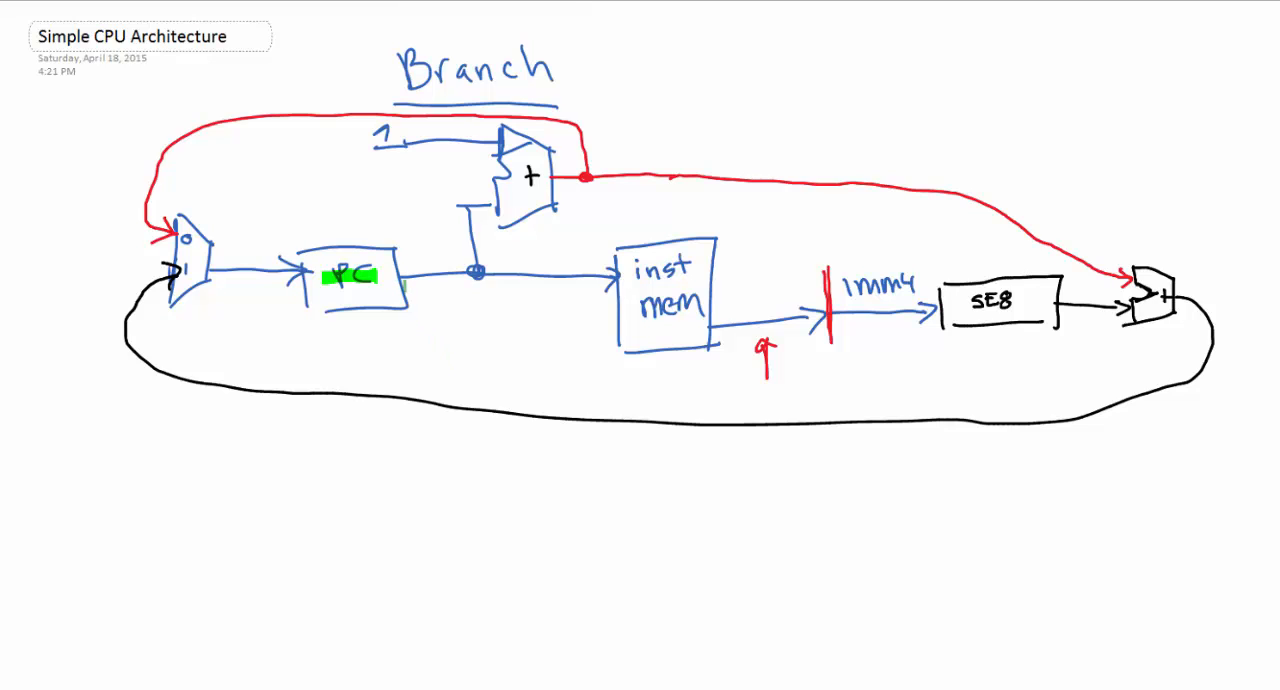
# Highlight the branch path and feedback loop in green and label the mux PCsel
pyautogui.moveTo(400, 278); pyautogui.dragTo(478, 278)
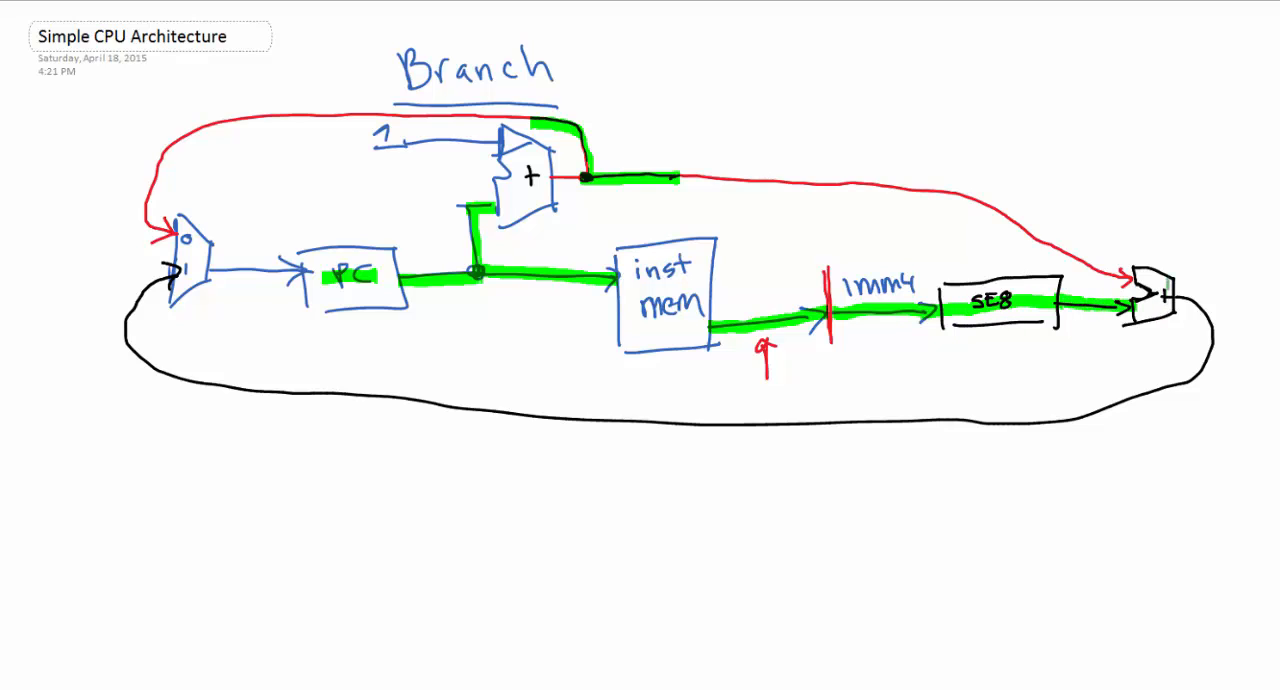
pyautogui.moveTo(590, 178); pyautogui.dragTo(1120, 295)
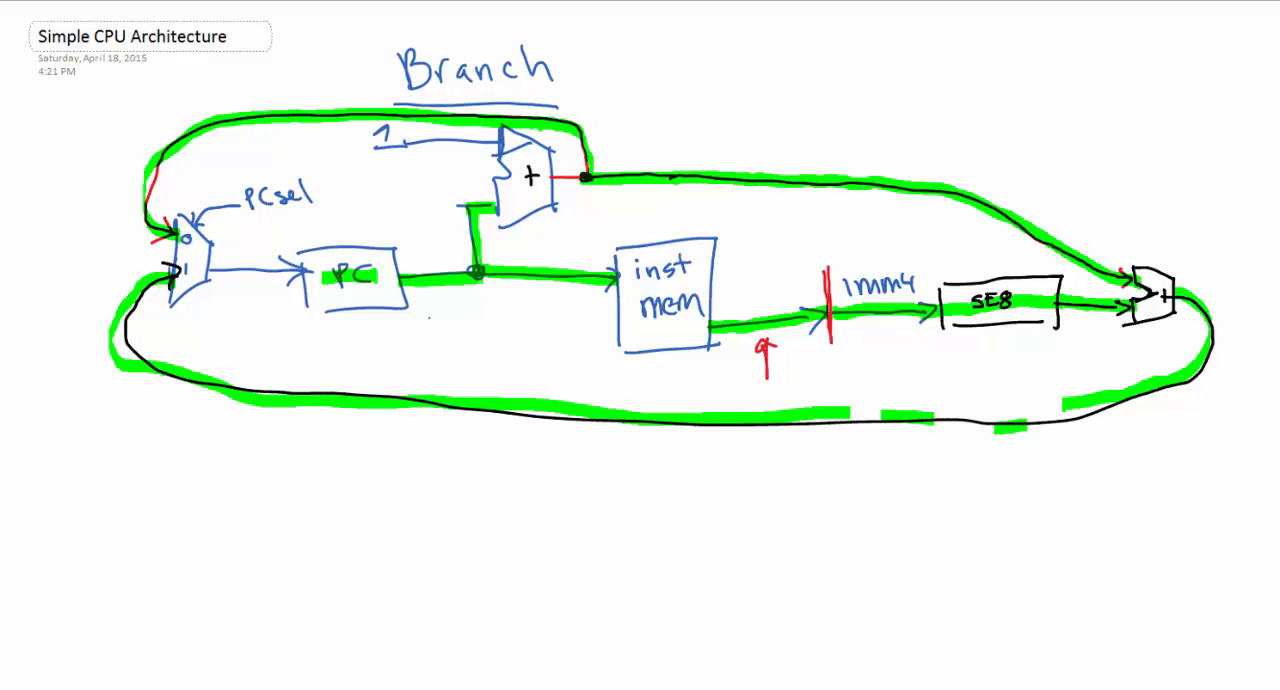
# Write BZ beside the Branch heading and P beneath it
pyautogui.write('BZ')
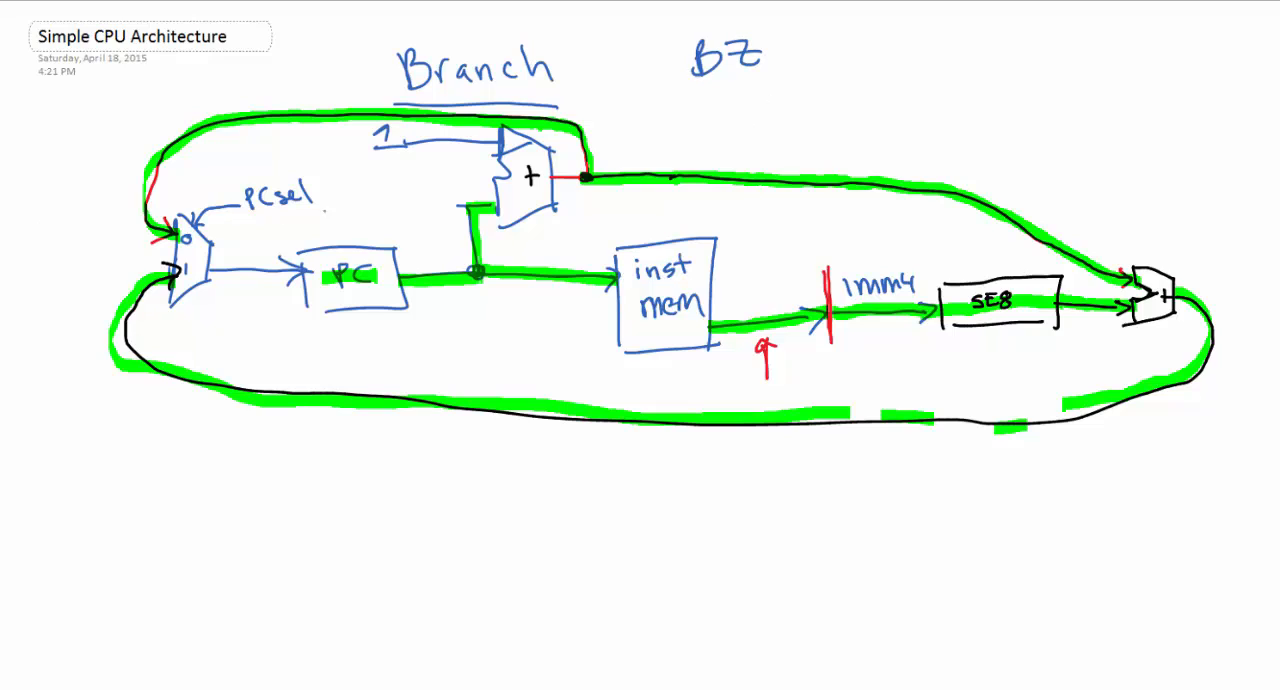
pyautogui.write('P')
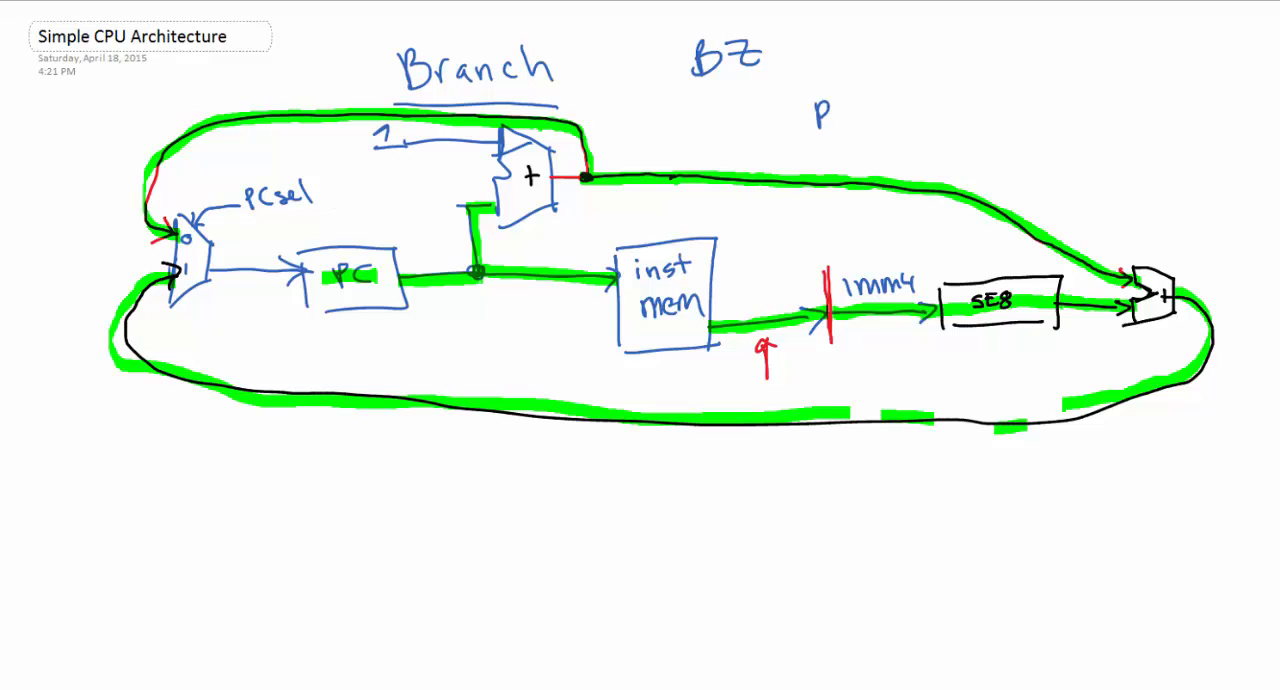